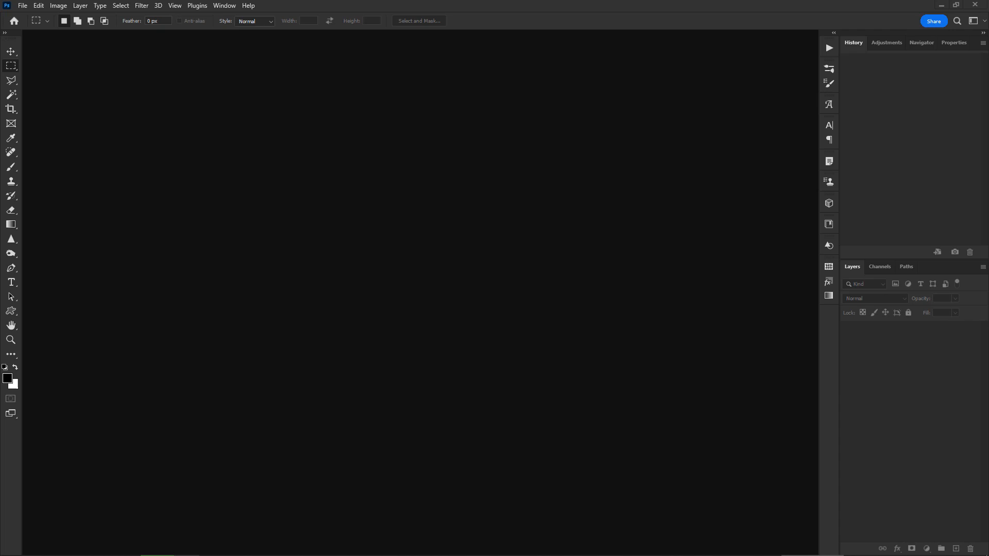
- Show the Patterns panel and import the panosfx-bricks .pat file via Import Patterns
click(224, 7)
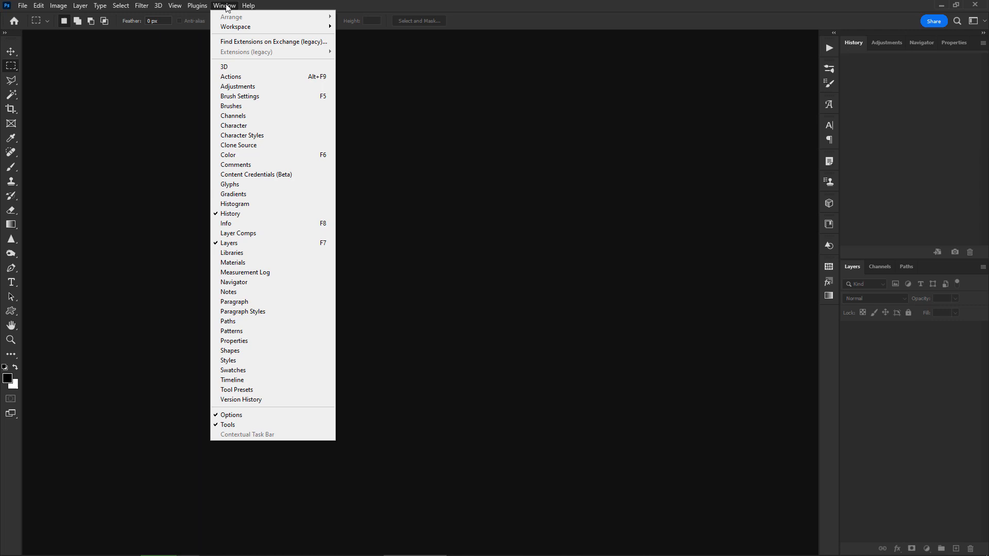
mouse_move(228, 360)
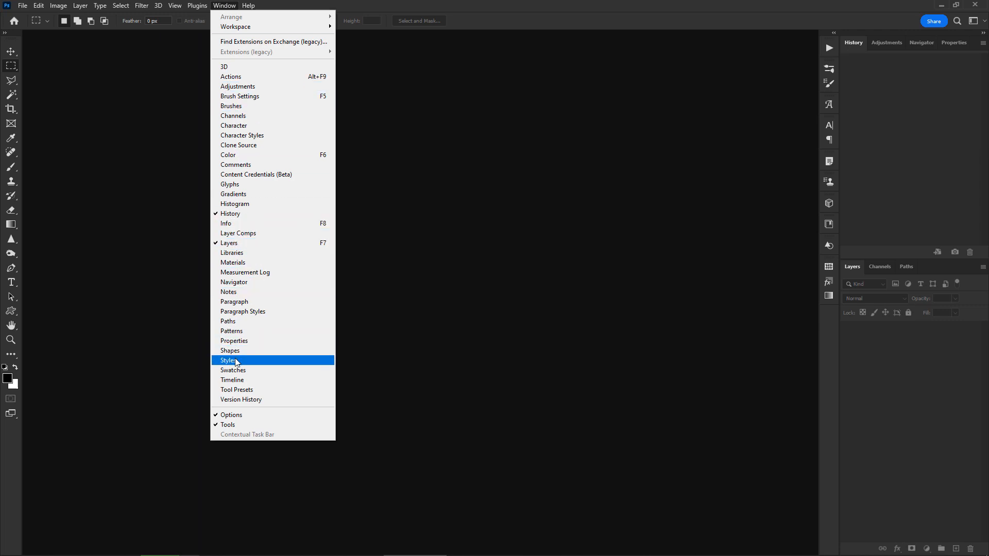
click(229, 361)
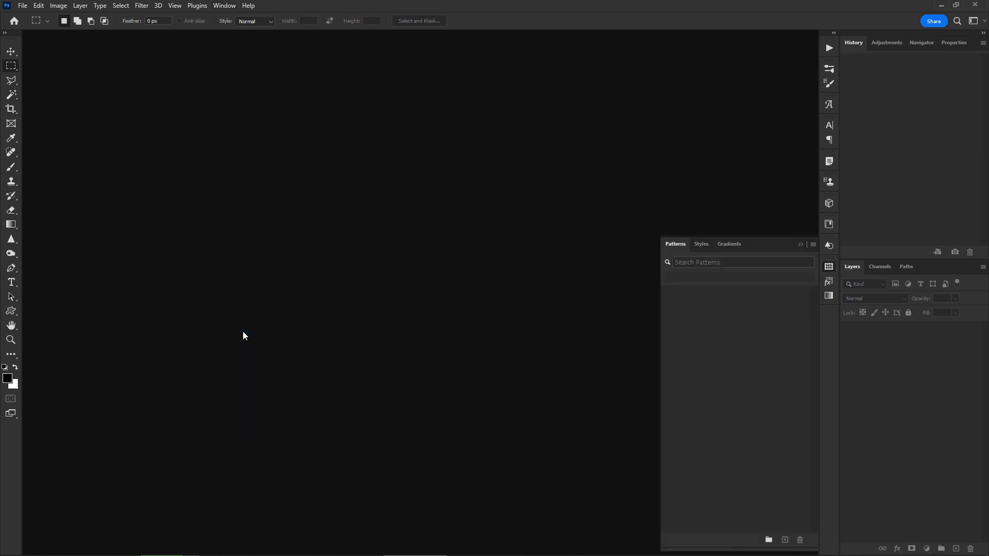
mouse_move(806, 297)
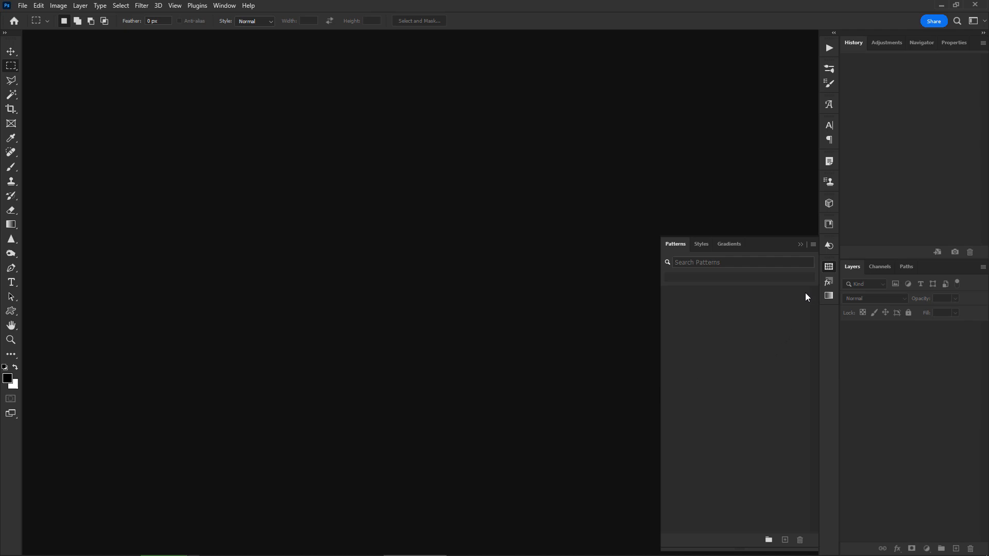
click(813, 245)
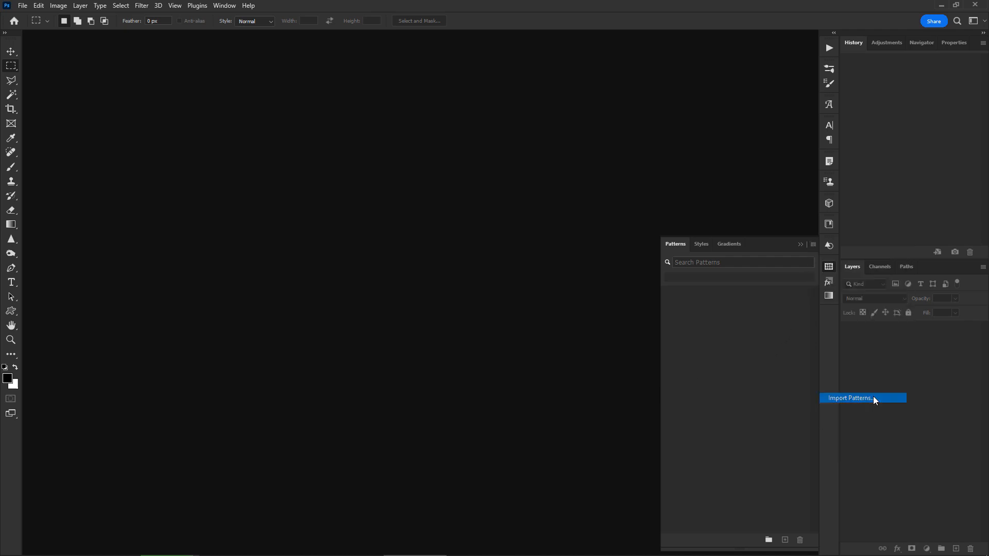
click(850, 397)
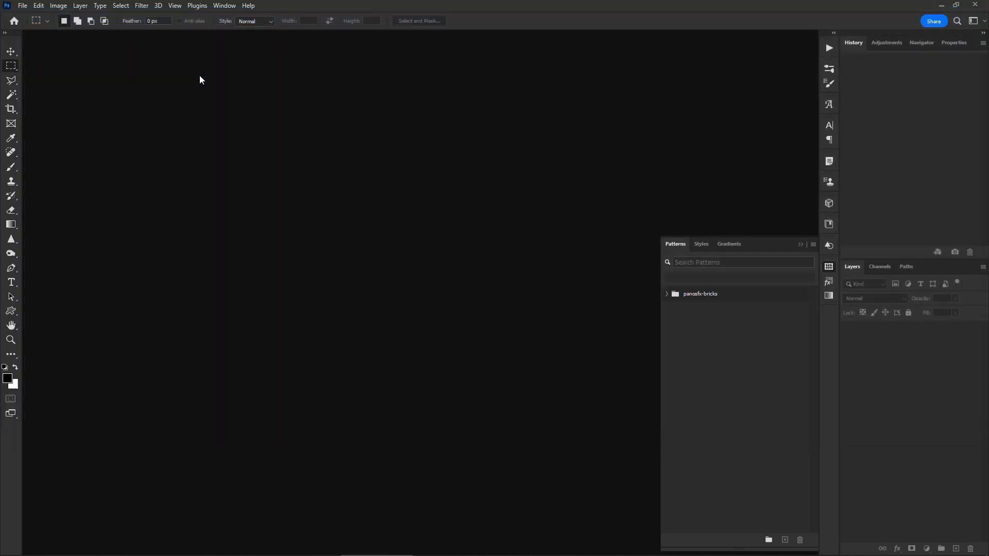
mouse_move(521, 231)
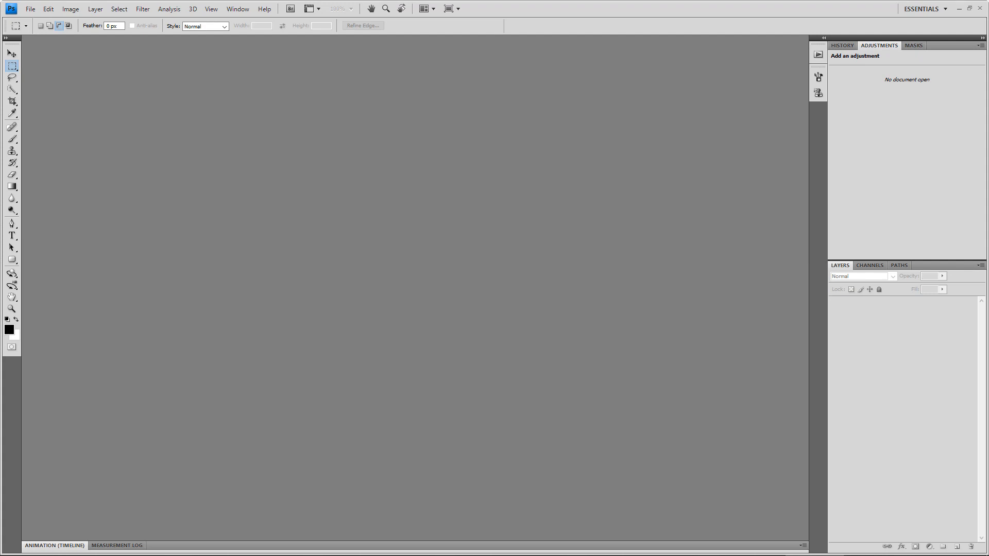
mouse_move(79, 69)
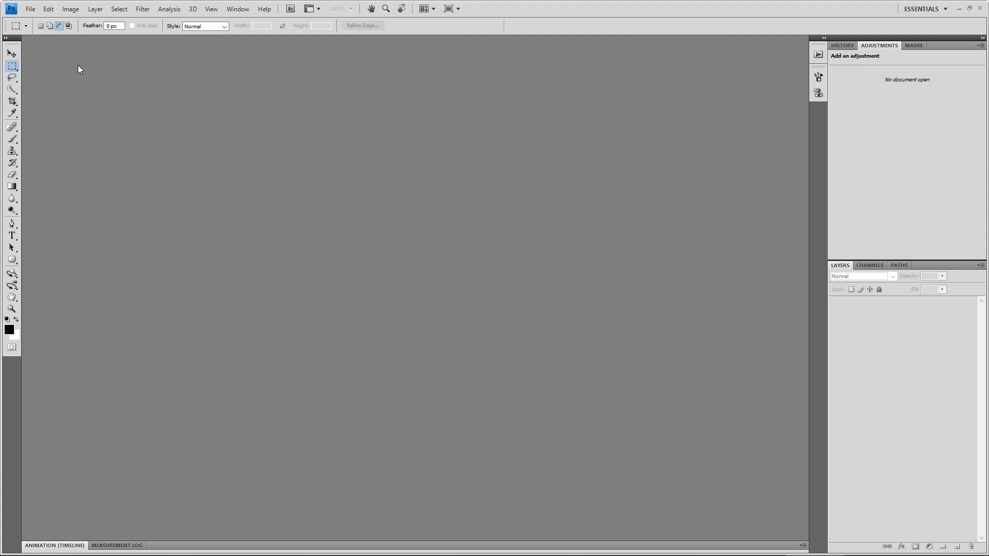
- In Preset Manager, switch to Patterns presets and load from the PanosFX-Bricks-pattern folder
click(49, 8)
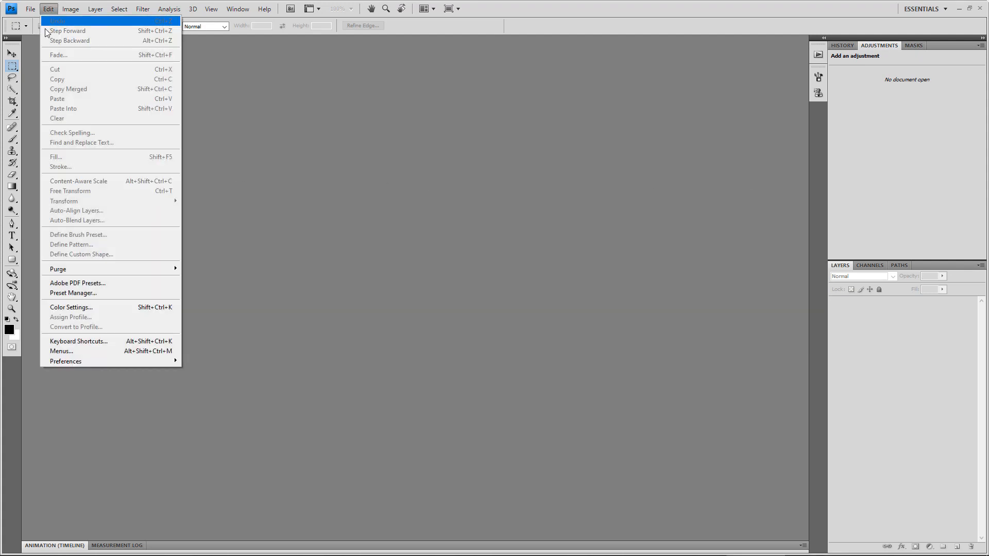
mouse_move(103, 293)
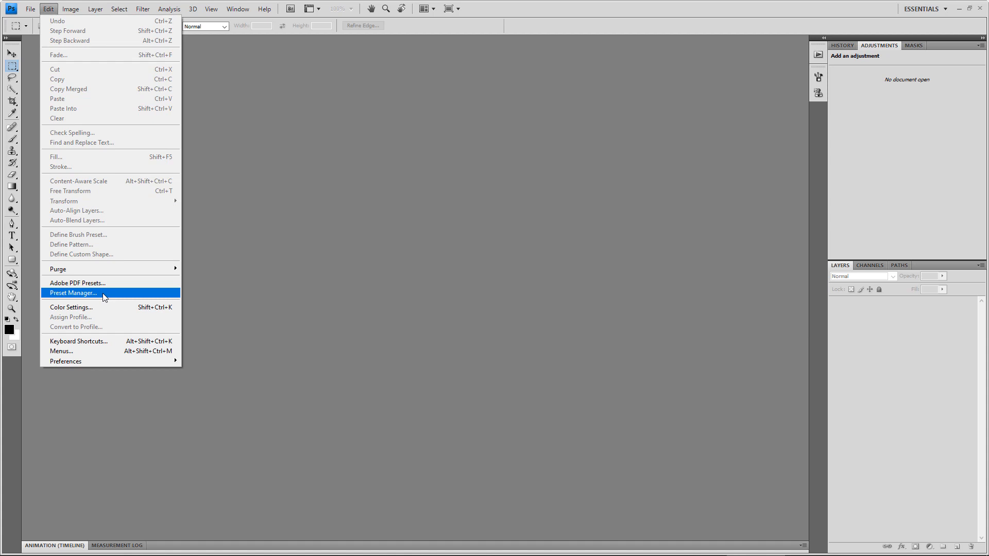
click(72, 292)
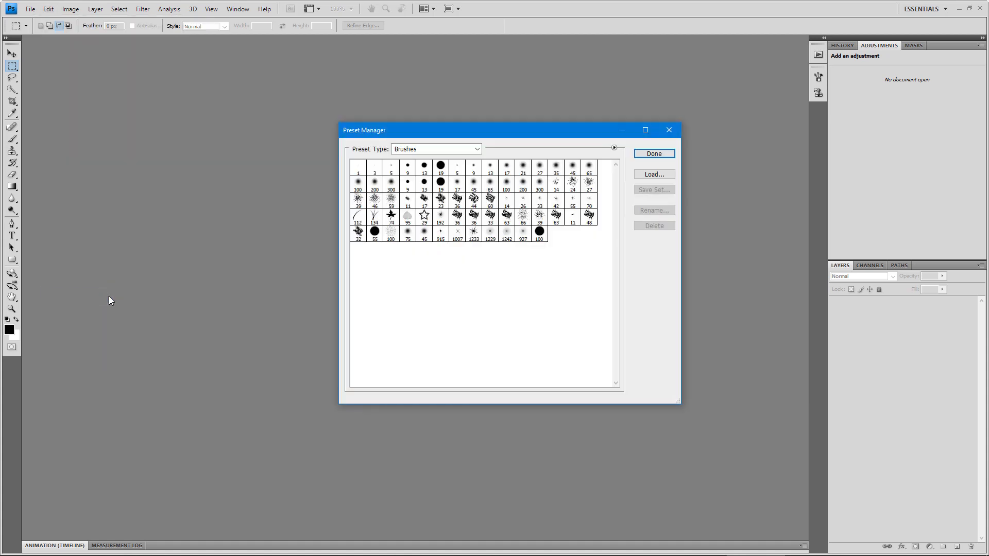
click(435, 149)
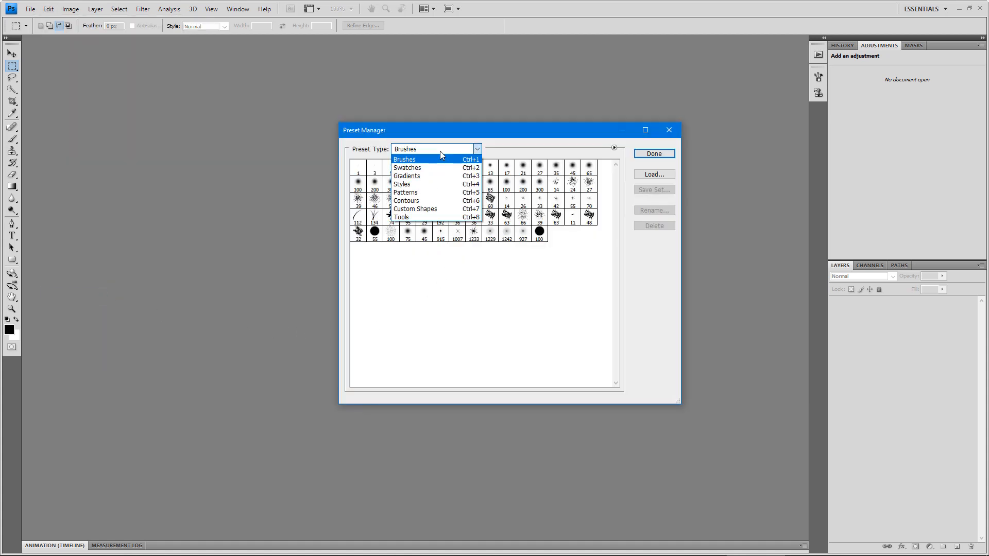
click(406, 193)
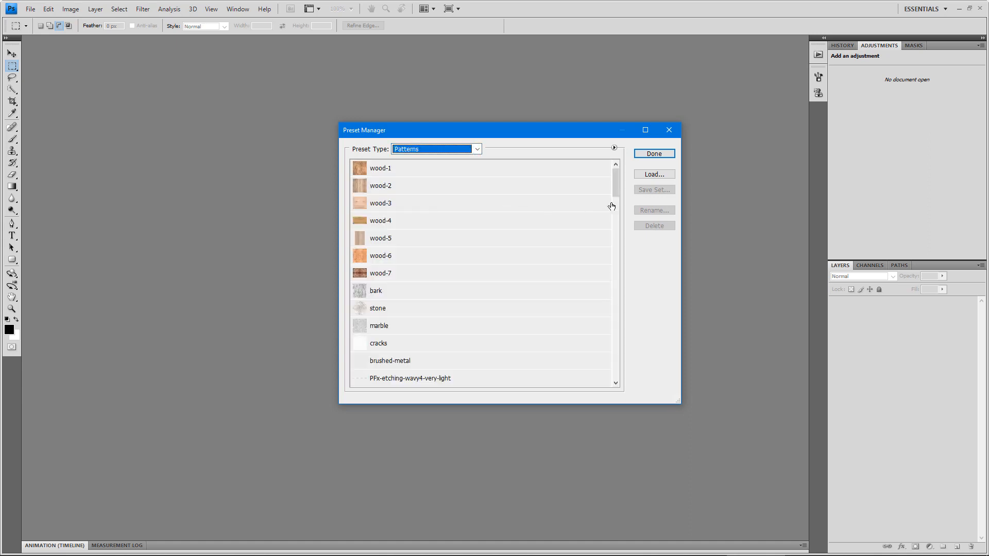
click(653, 174)
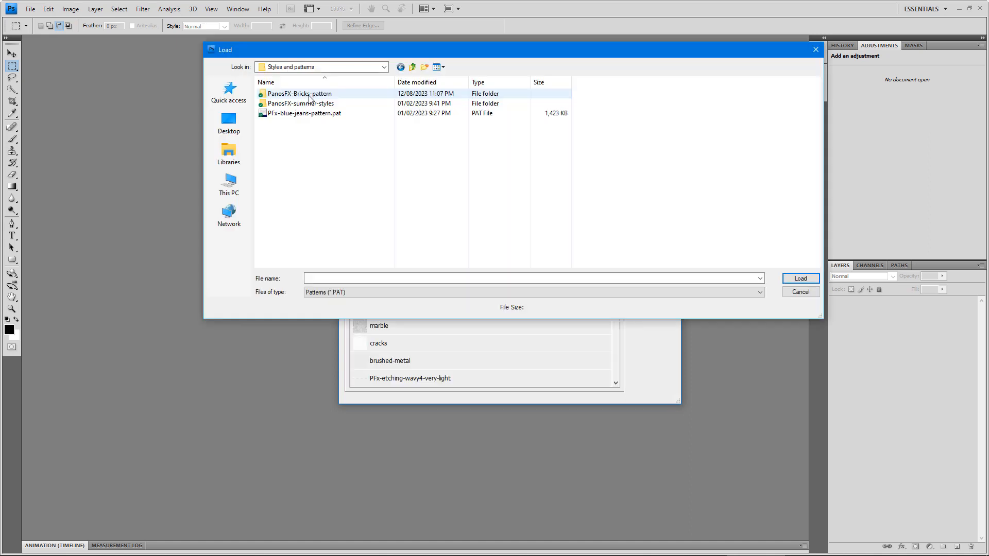
click(800, 292)
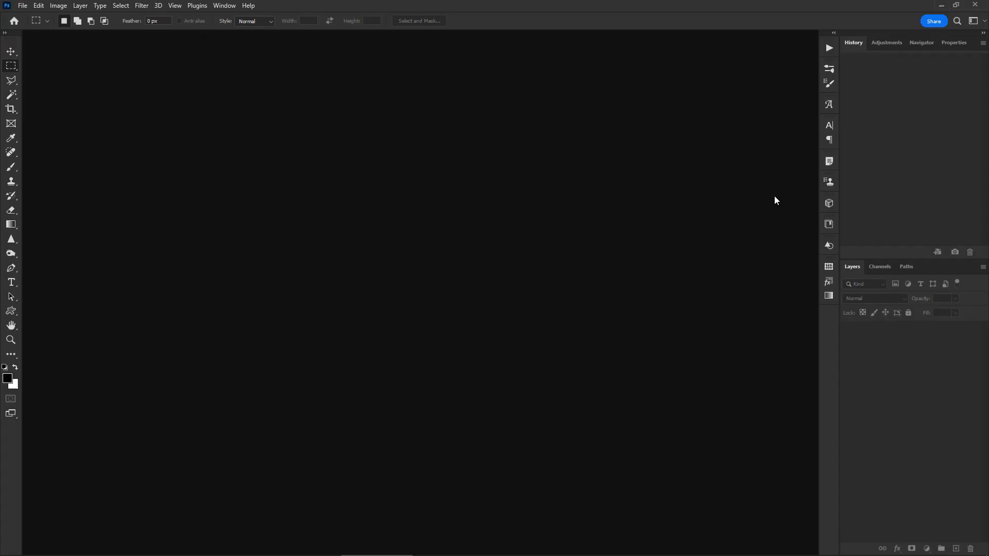
mouse_move(312, 24)
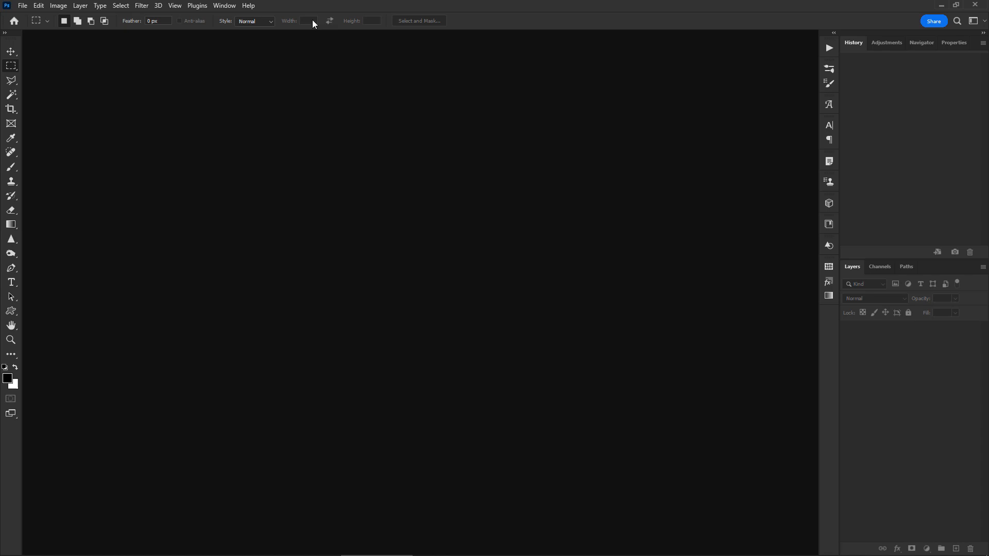
- Show the Actions panel and load the 'NEON LIGHTS by PanosFX.atn' action set
click(224, 5)
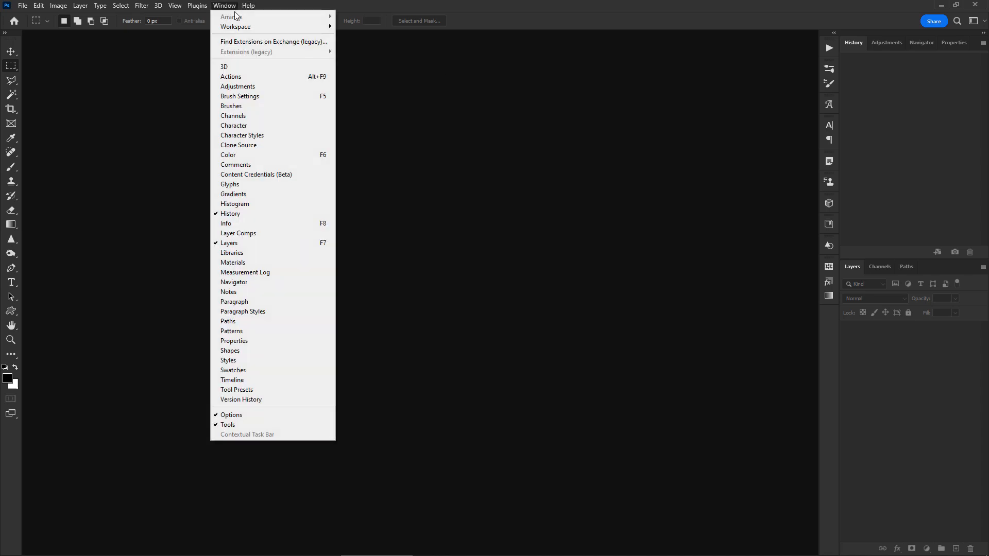
click(230, 77)
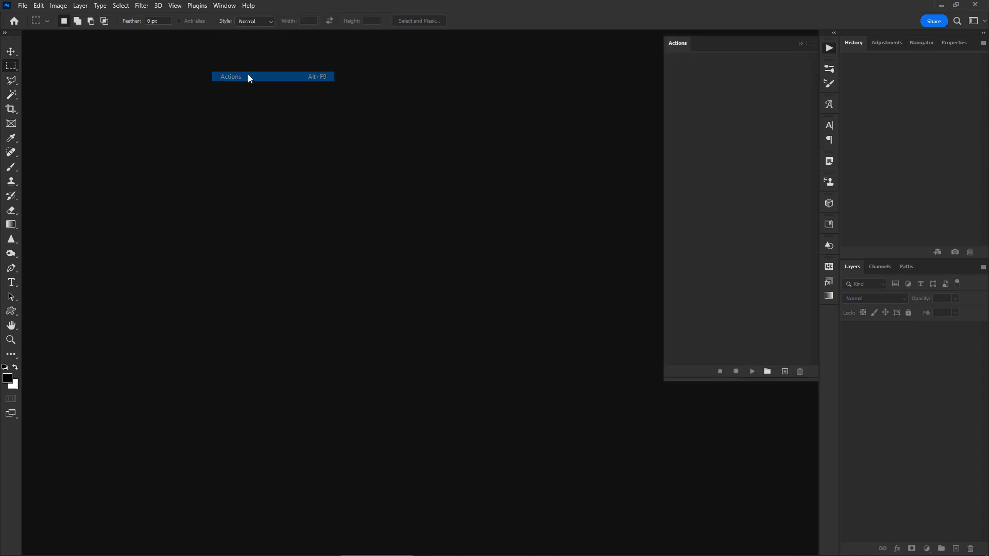
click(231, 76)
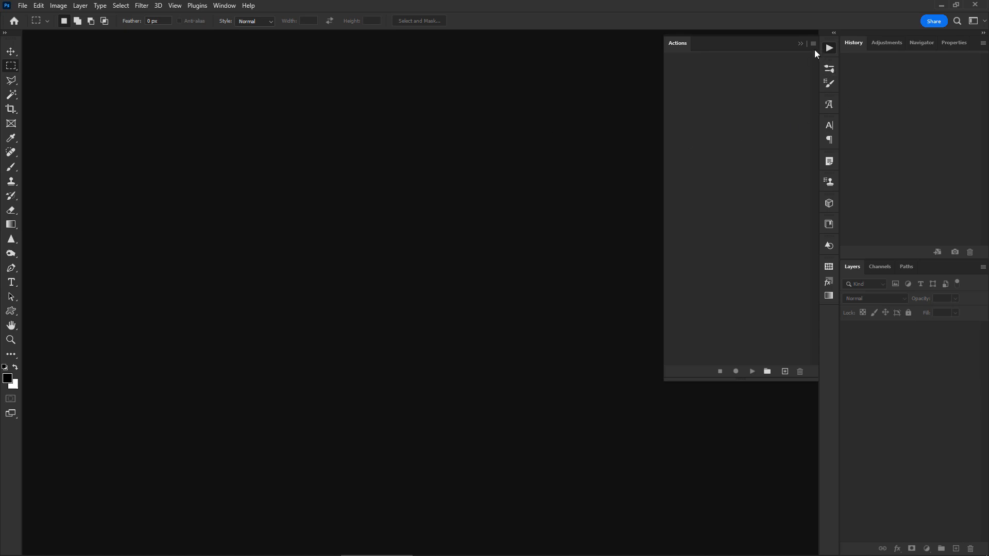
click(813, 43)
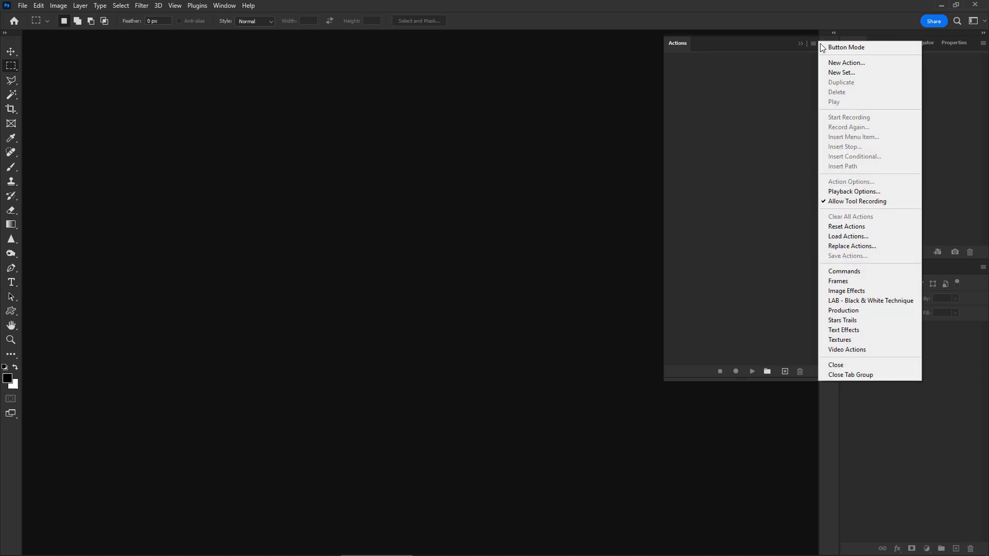
click(848, 236)
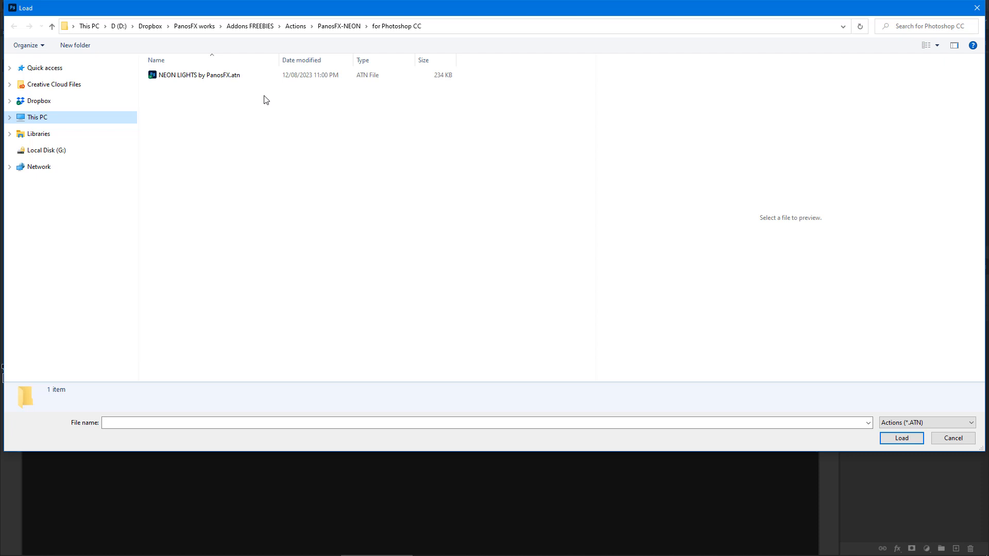
click(199, 74)
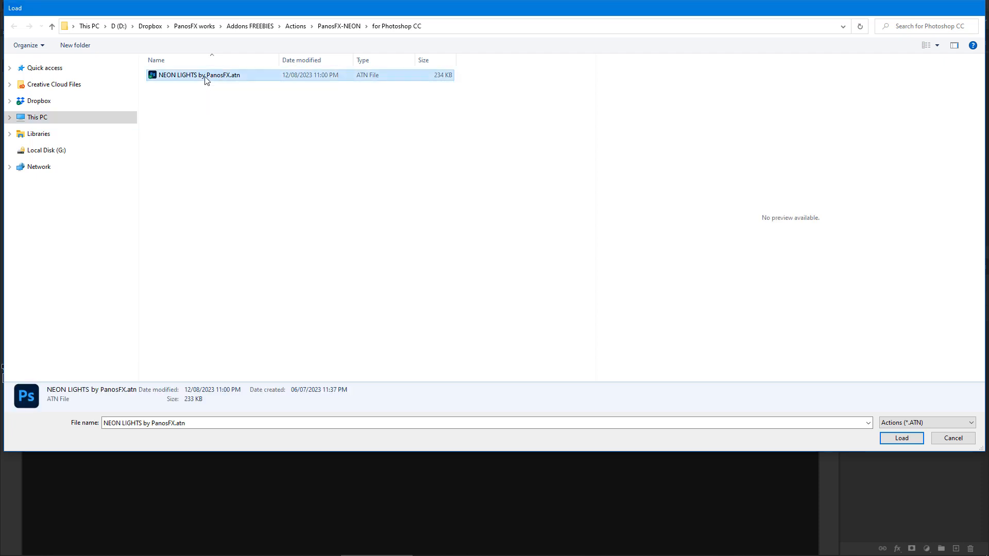
click(900, 438)
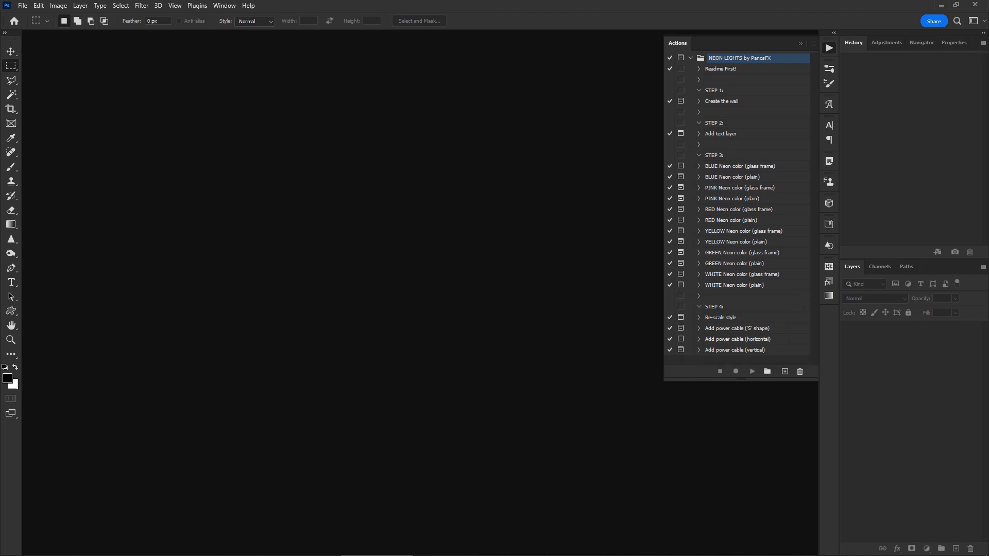
- Run the 'Create the wall' action on a default 1920×1080 canvas with a reduced brick pattern scale
click(721, 101)
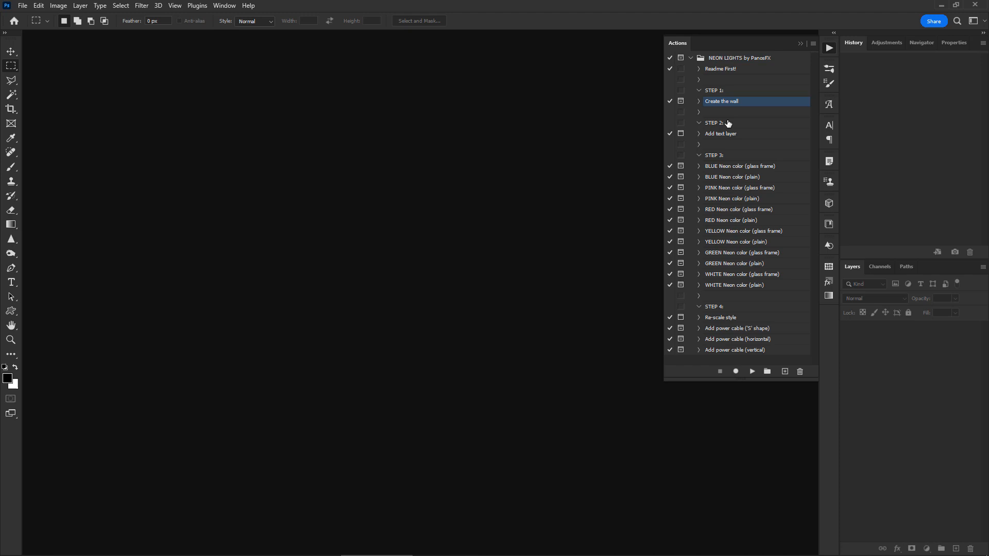
click(752, 372)
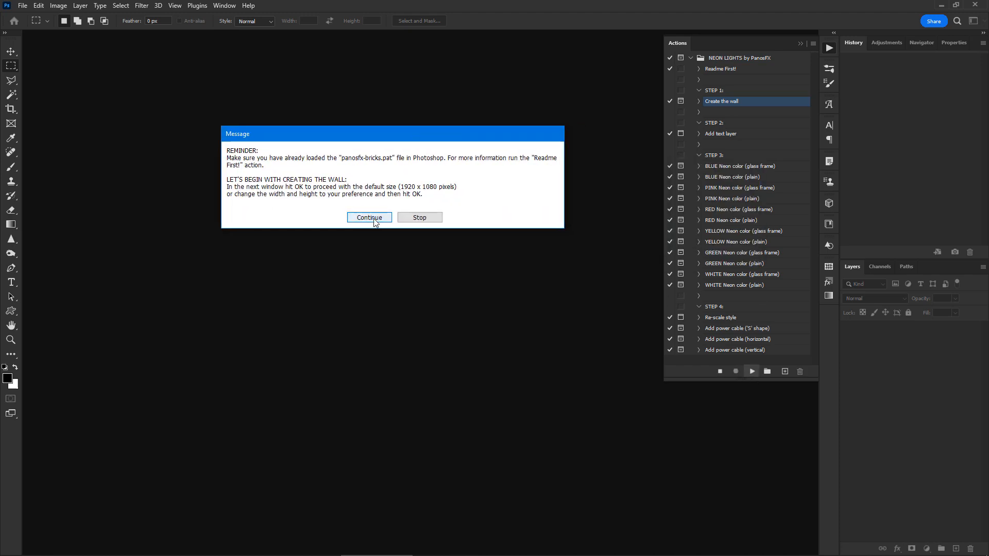
click(369, 217)
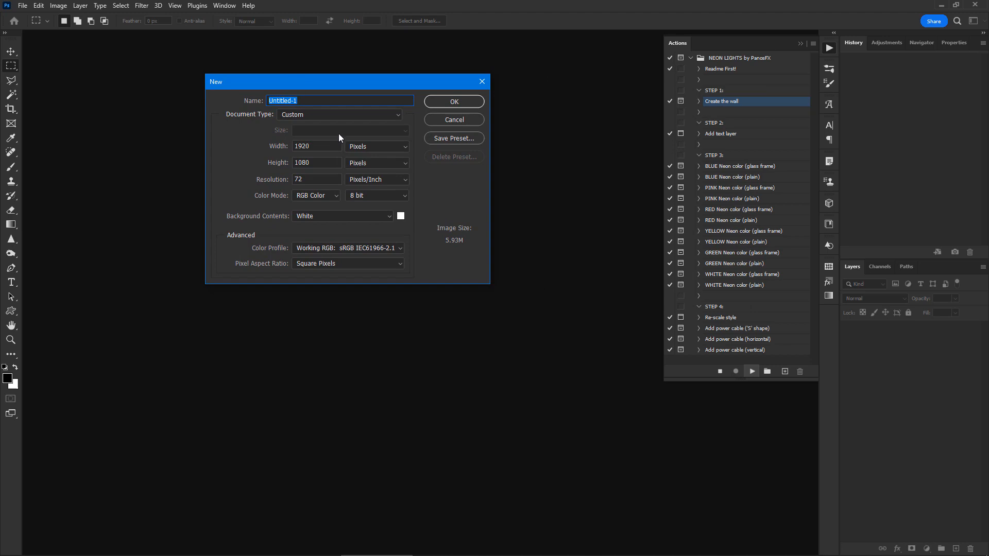
mouse_move(366, 131)
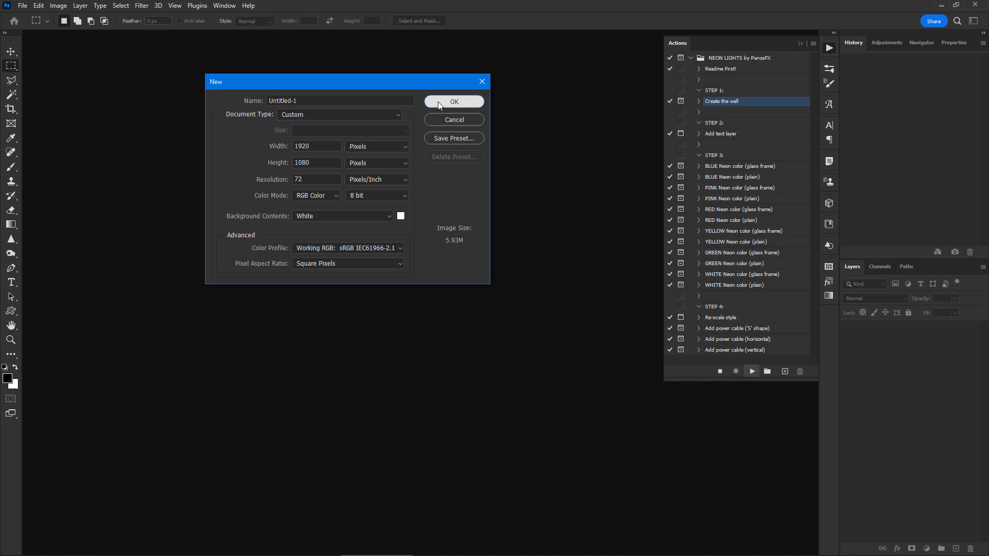
click(453, 102)
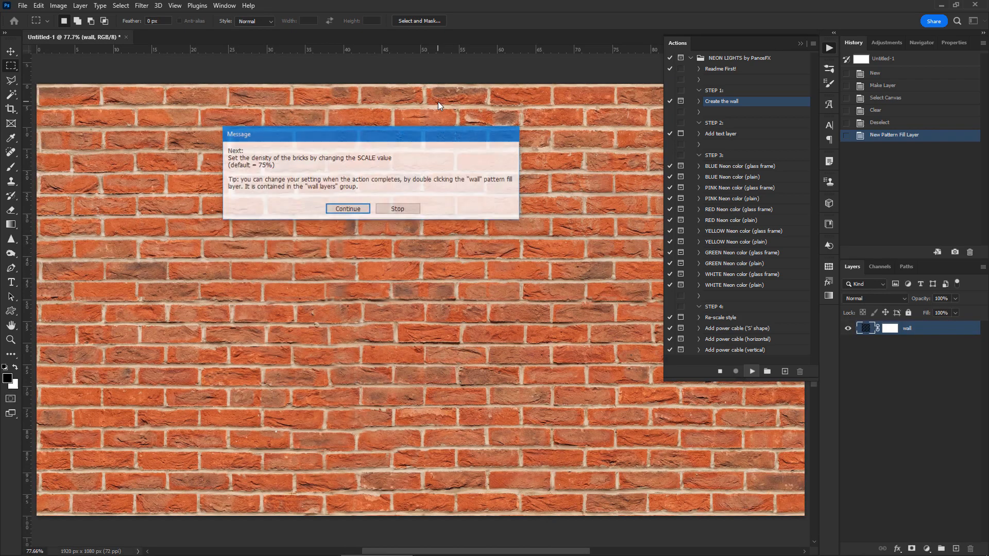
click(347, 209)
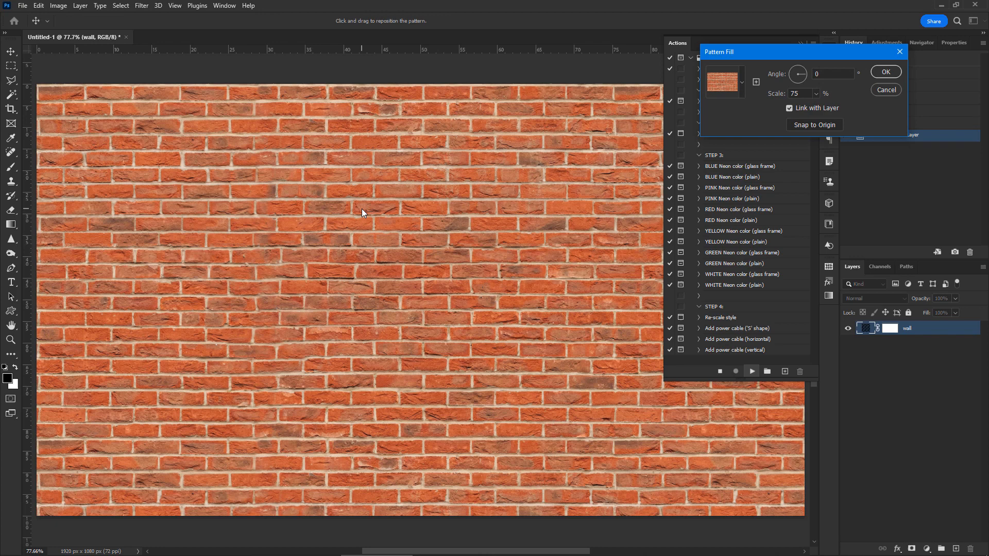
triple_click(800, 93)
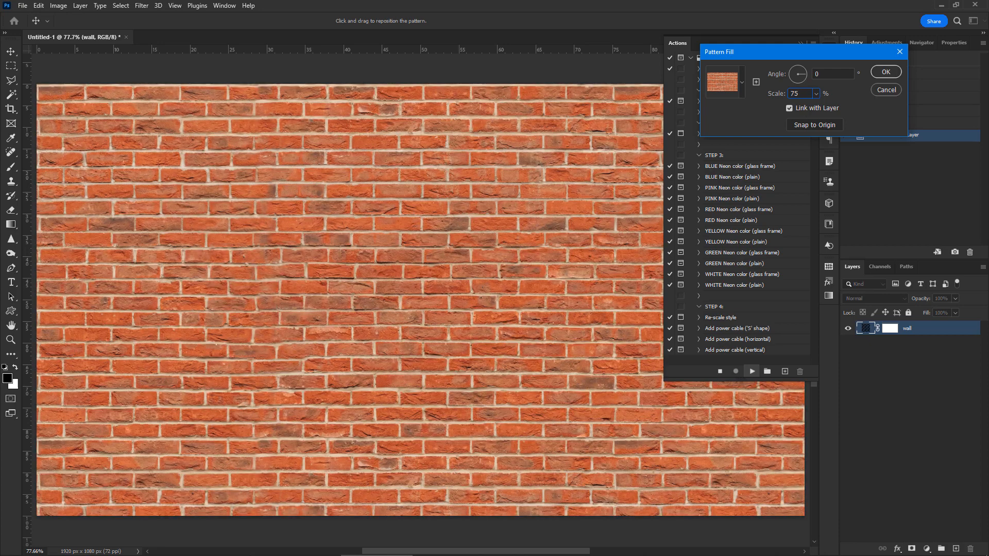
click(885, 71)
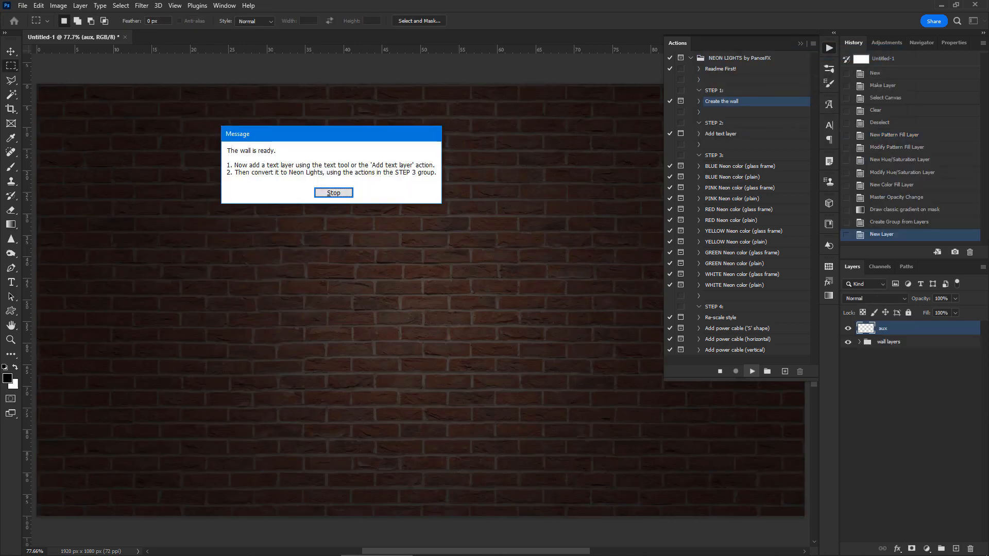
- Dismiss the wall-ready message, switch to the Move tool and select the 'Add text layer' action
click(333, 193)
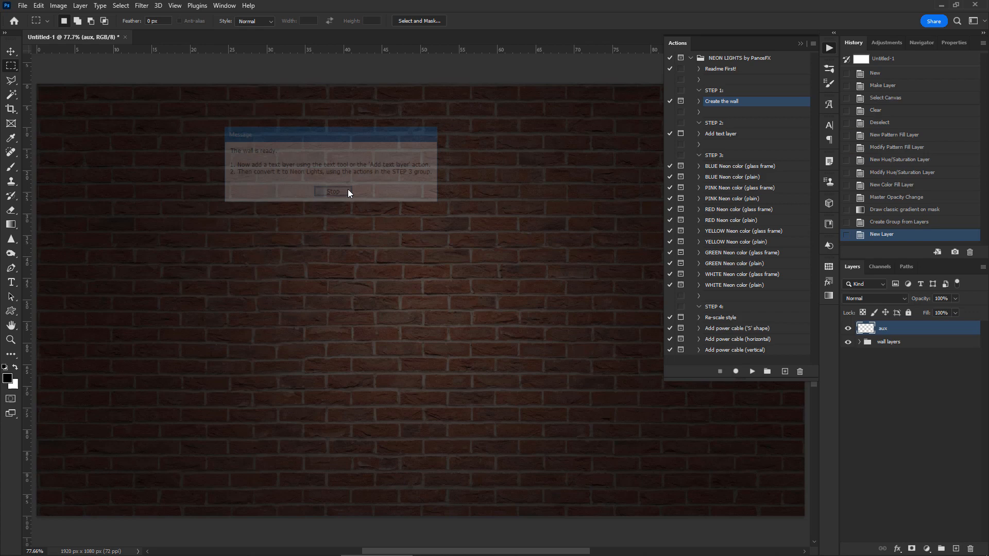
click(333, 192)
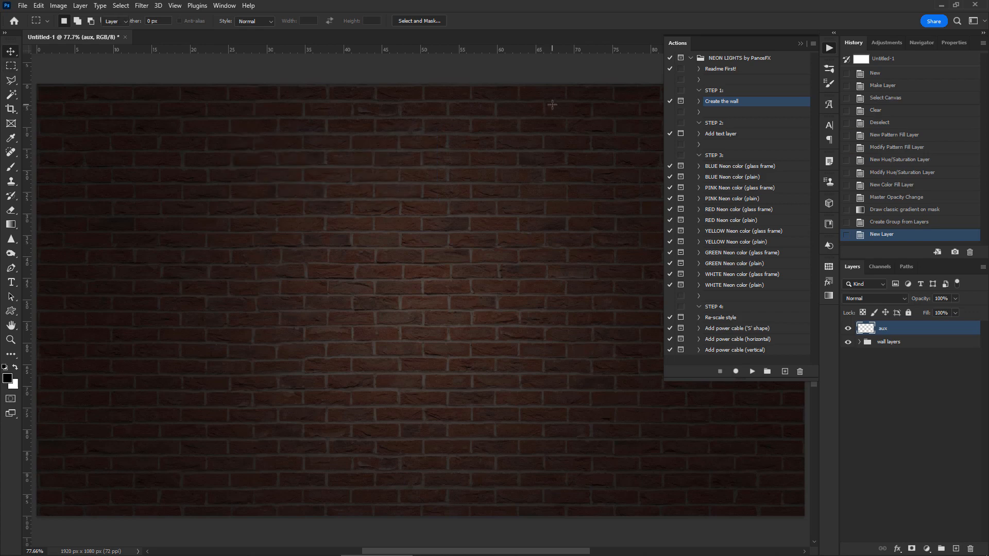
click(10, 52)
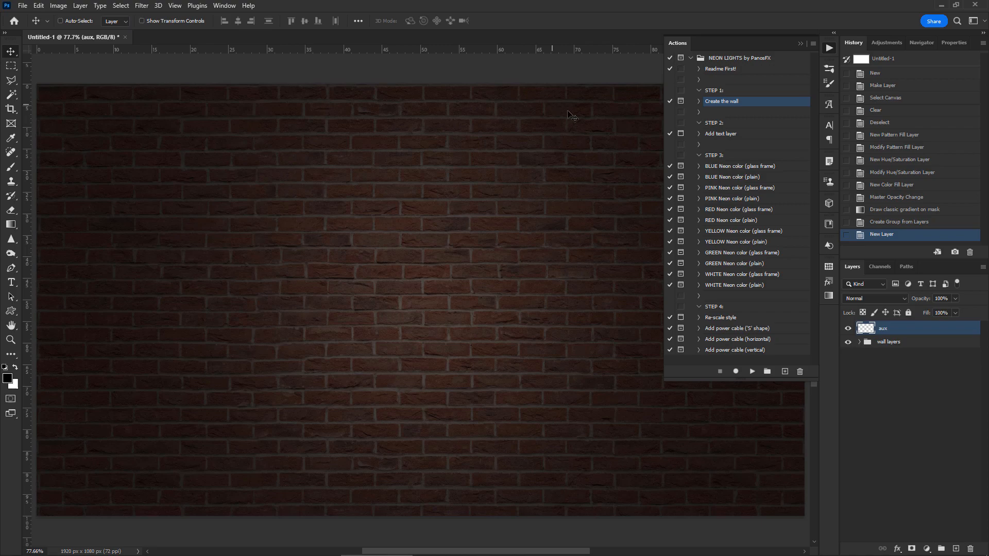
click(720, 133)
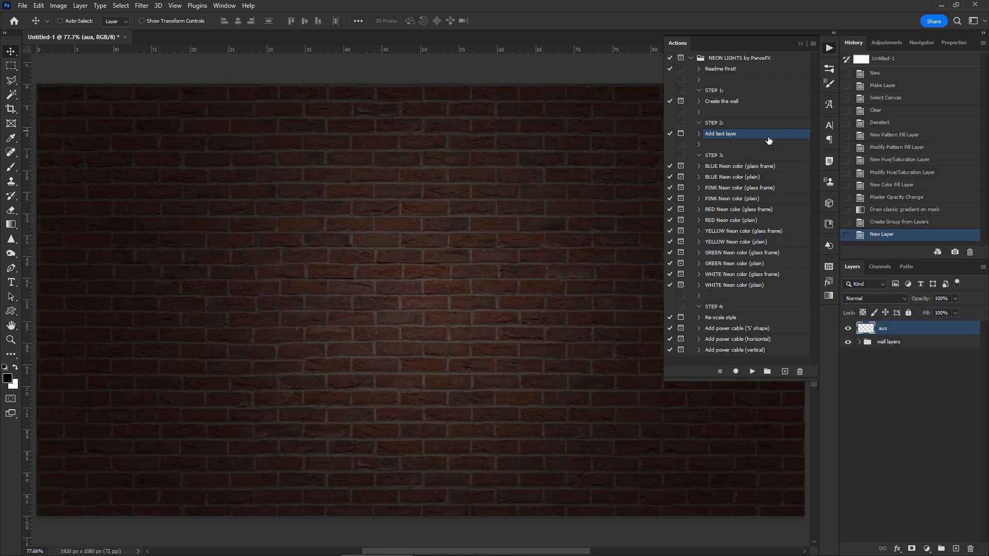
mouse_move(735, 310)
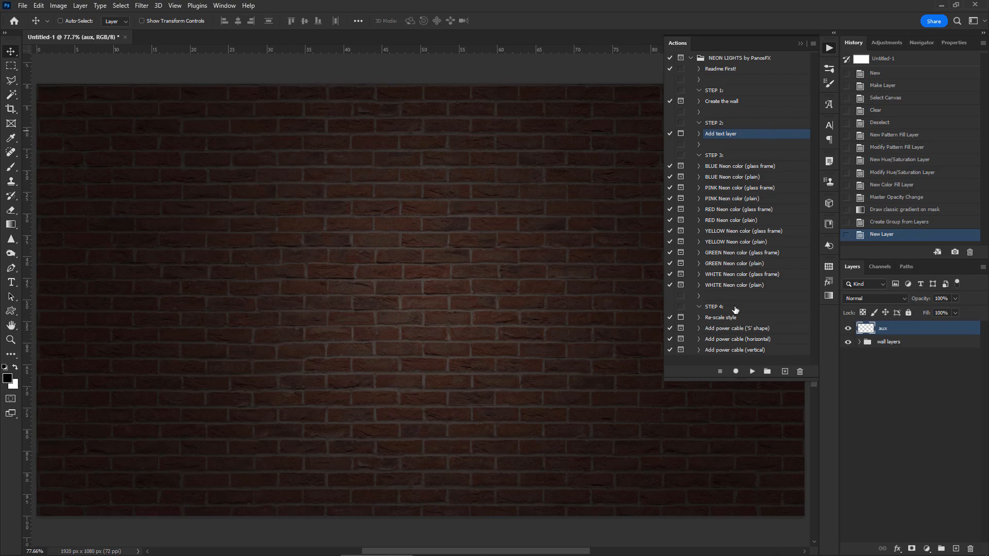
- Run 'Add text layer', continue past the font notice and check the HT Neon font for the word panos
click(751, 372)
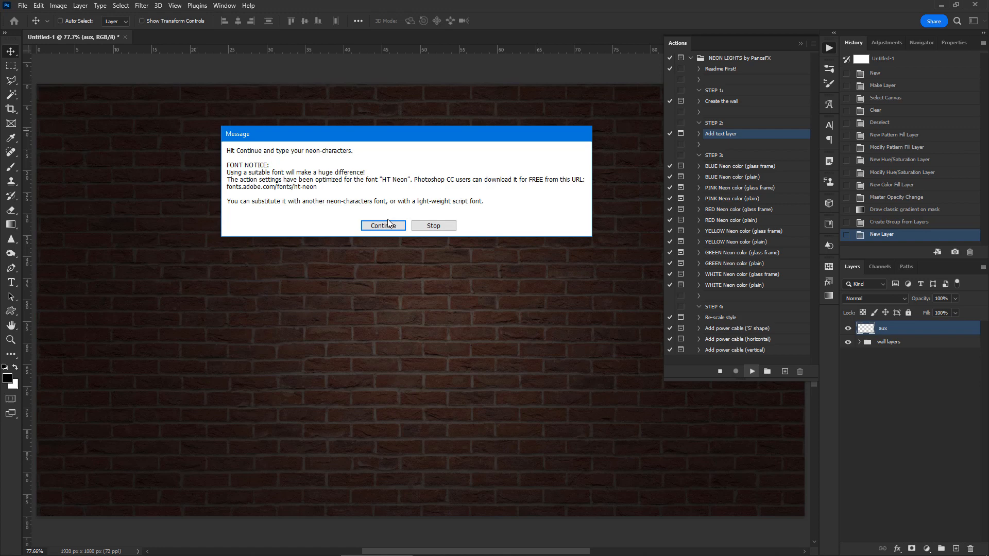
click(383, 225)
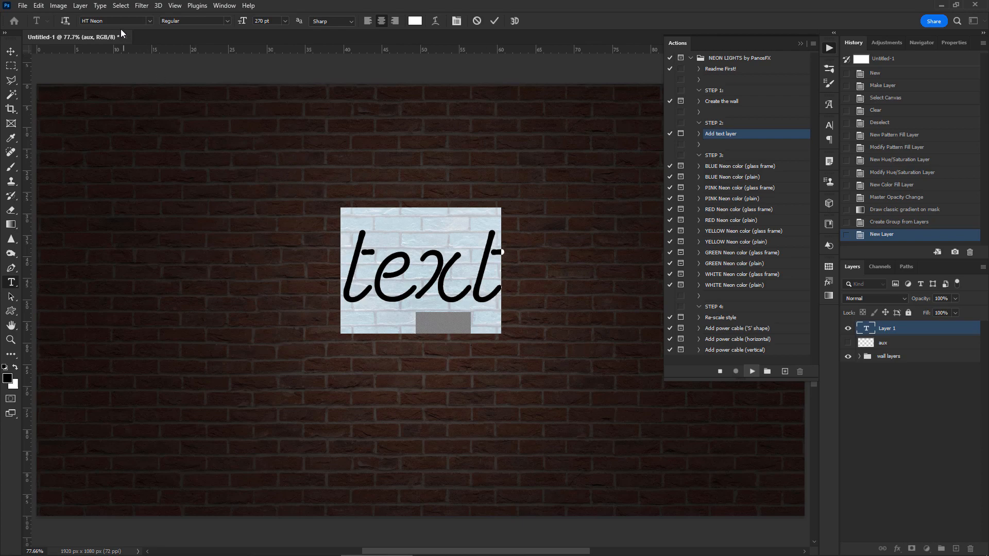
triple_click(101, 20)
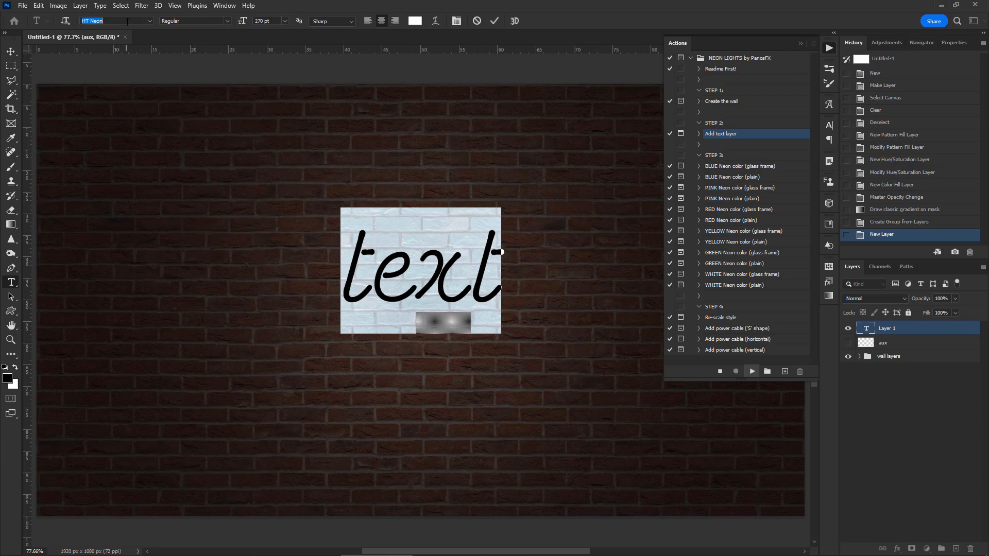
mouse_move(117, 21)
text(panos)
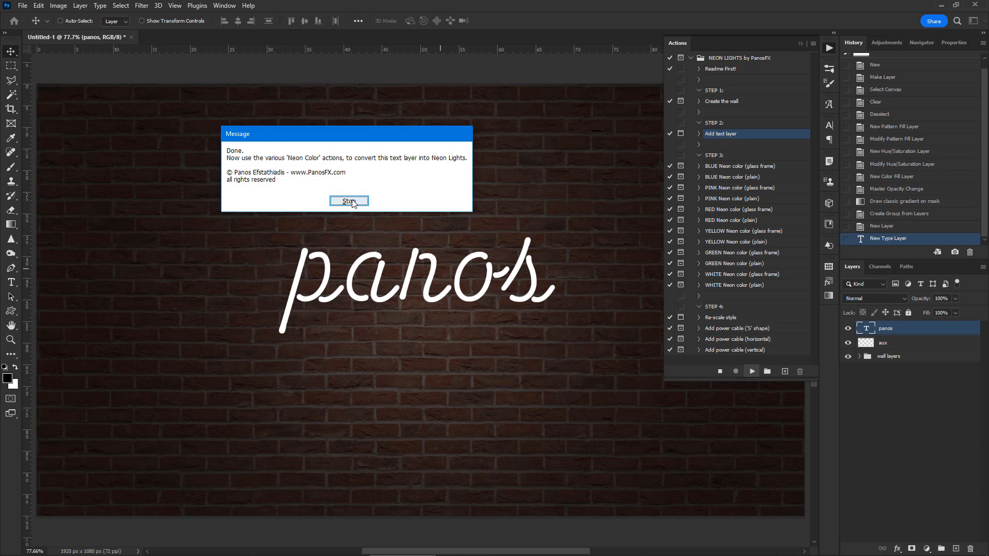
- Dismiss the Done message with panos moved higher, then pick a neon colour step
click(349, 201)
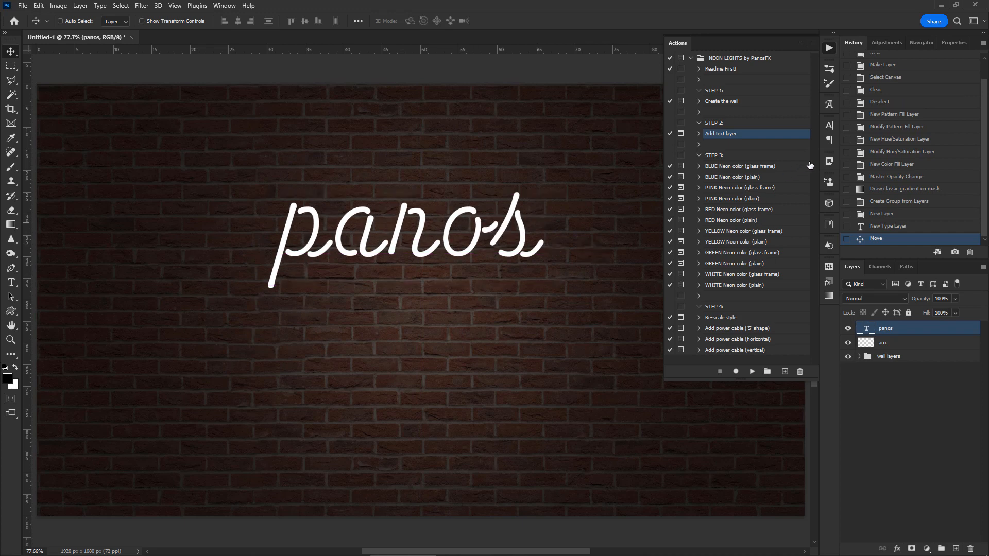
mouse_move(765, 213)
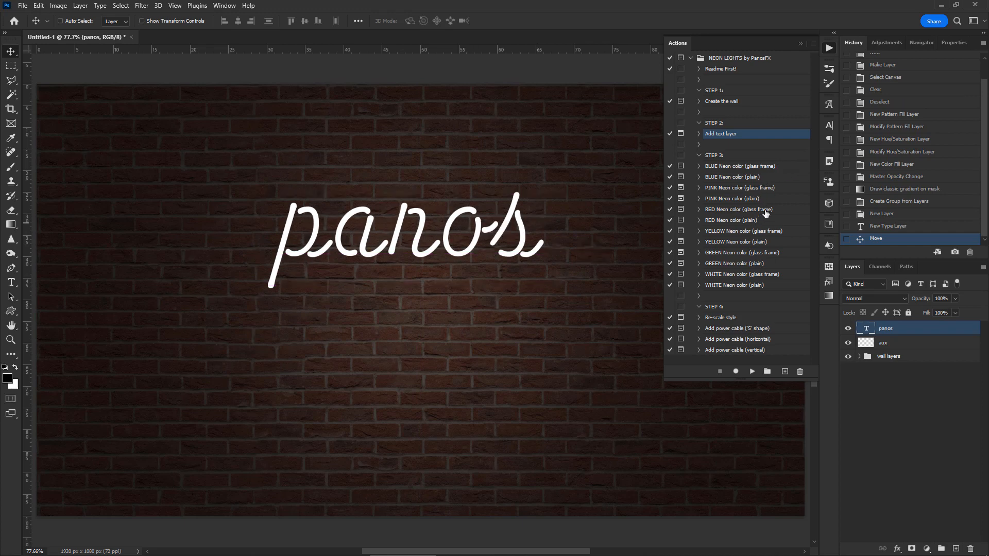
click(740, 166)
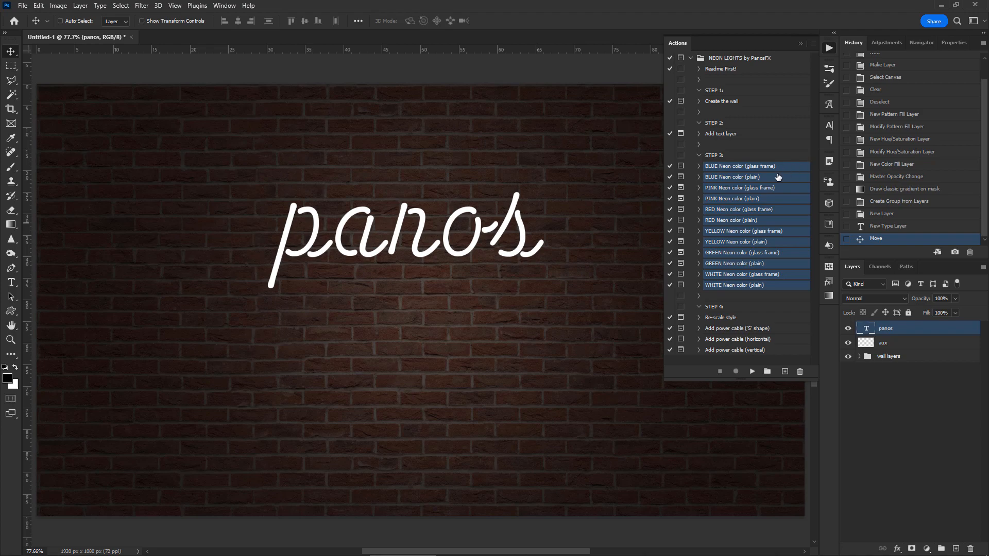
- Run 'BLUE Neon color (glass frame)' on panos and confirm the rescaled layer effects
click(751, 165)
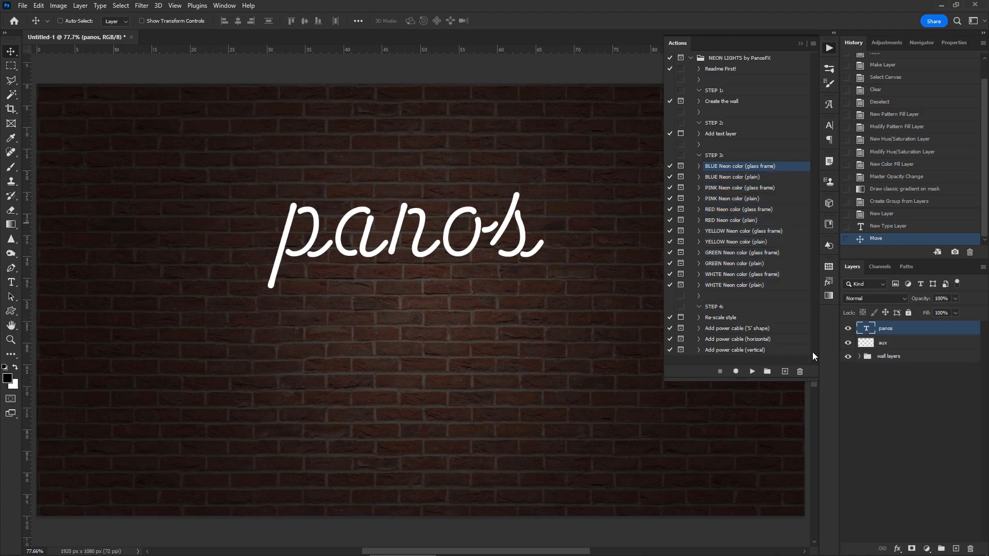
click(751, 372)
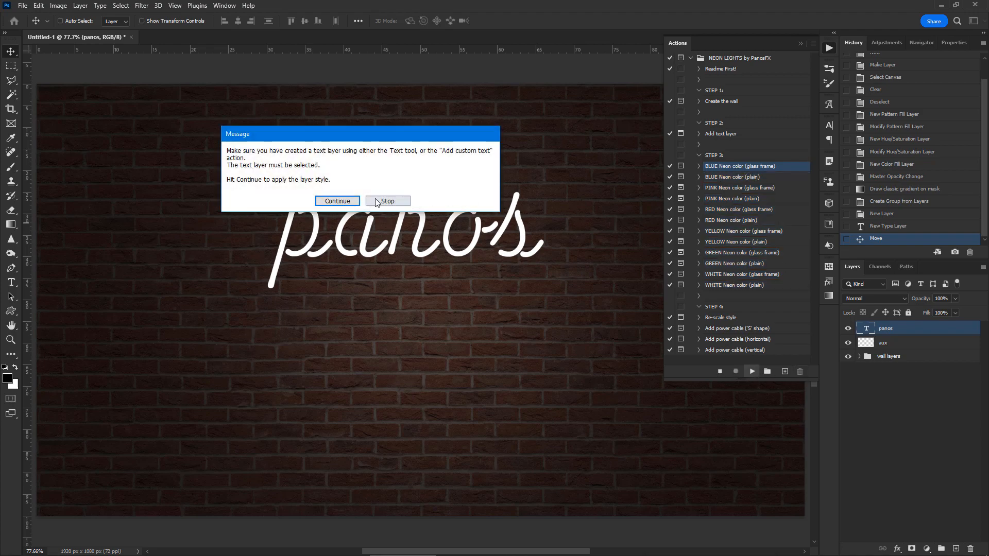
click(337, 201)
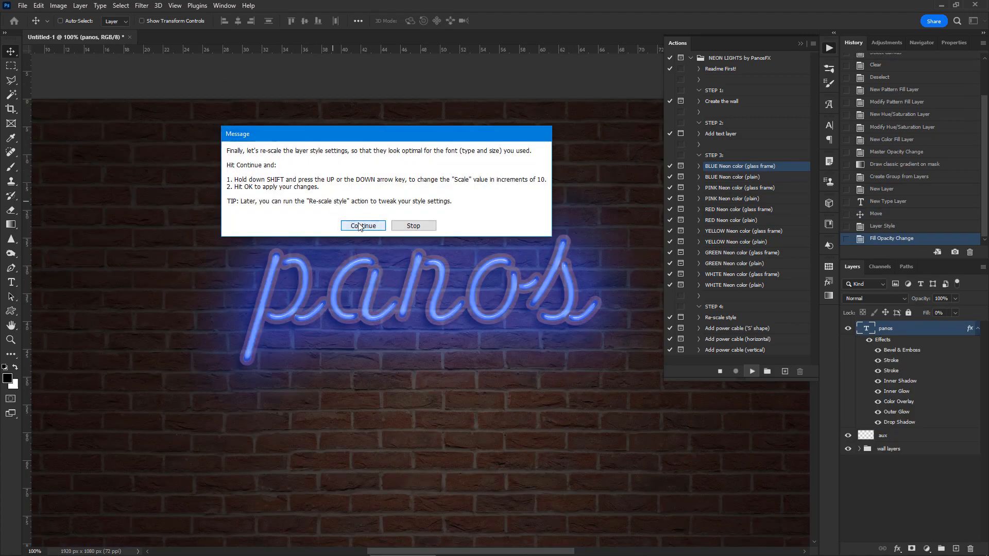
click(363, 226)
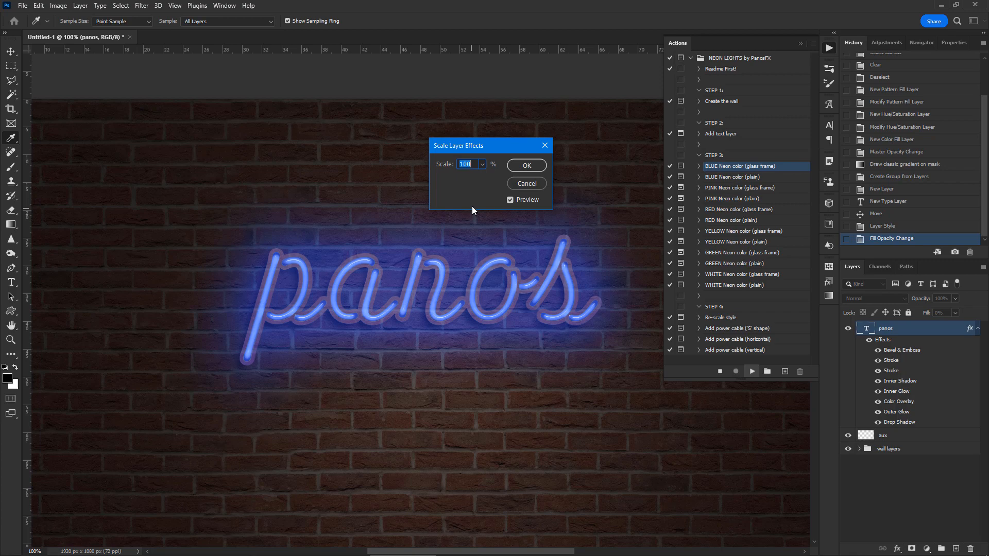
text(90)
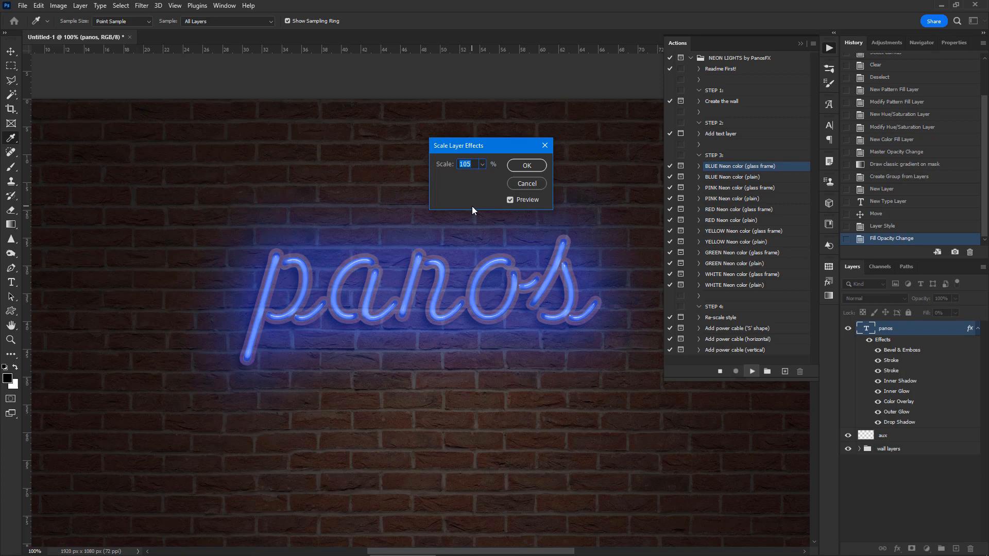
click(526, 165)
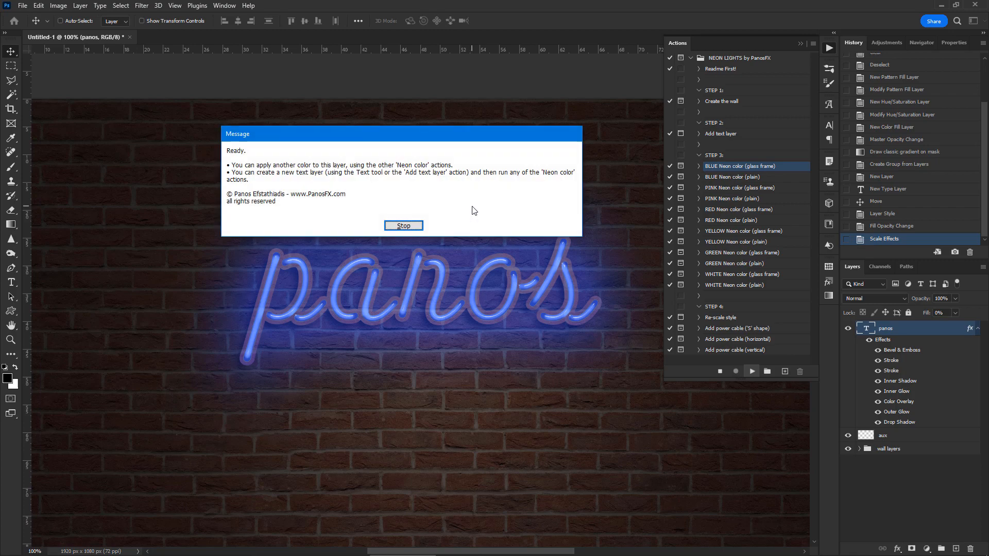
- Add the 'fx' text, apply 'PINK Neon color (plain)' and scale its layer effects to 105
click(403, 225)
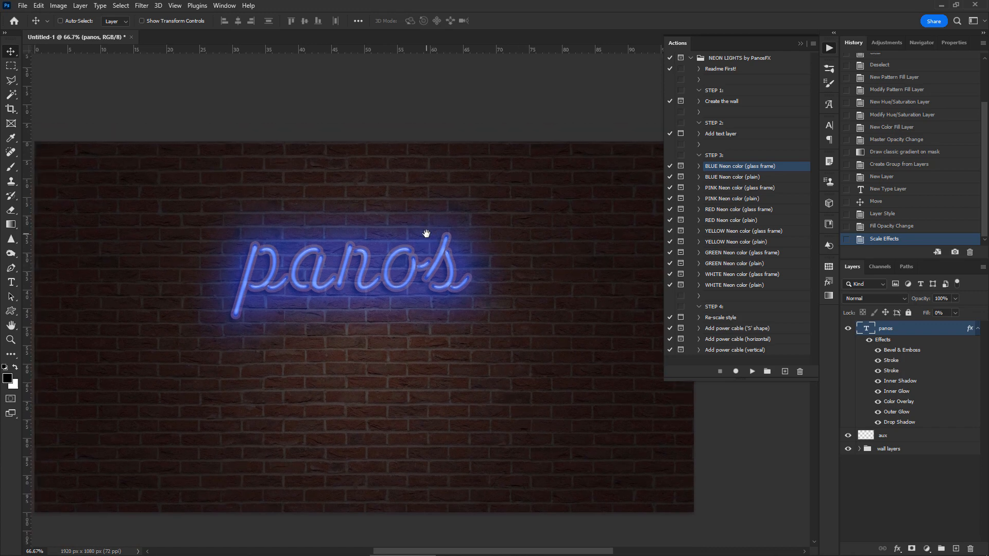
mouse_move(737, 134)
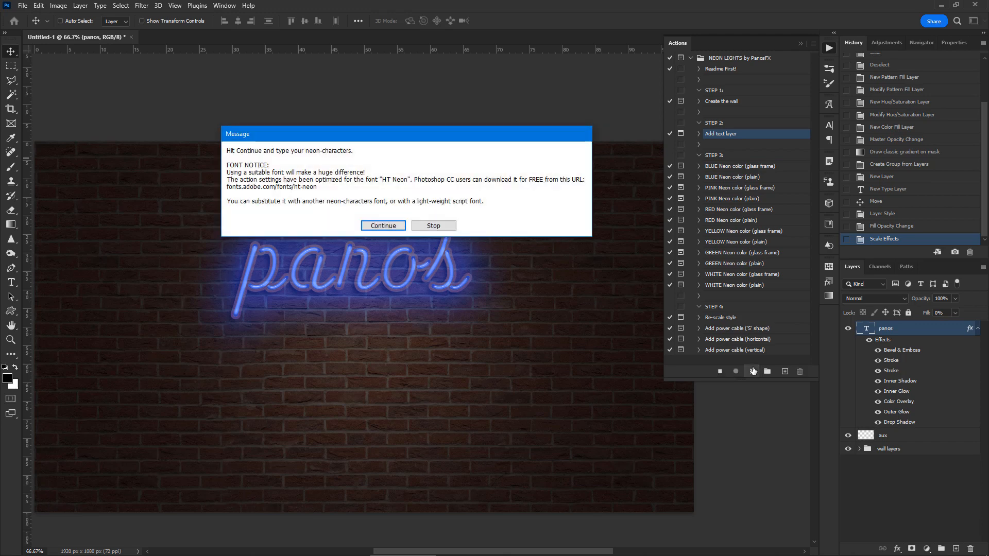
click(382, 225)
text(fx)
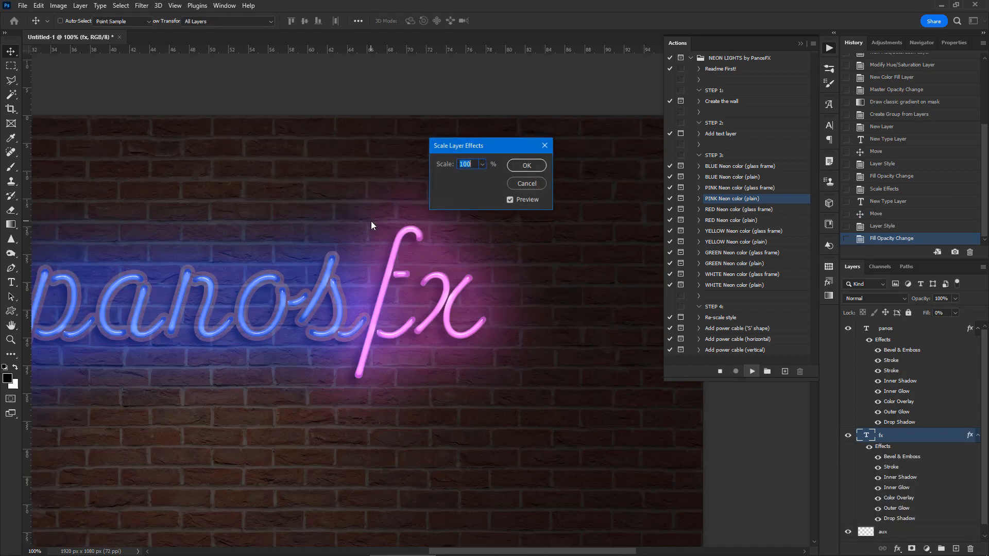
text(105)
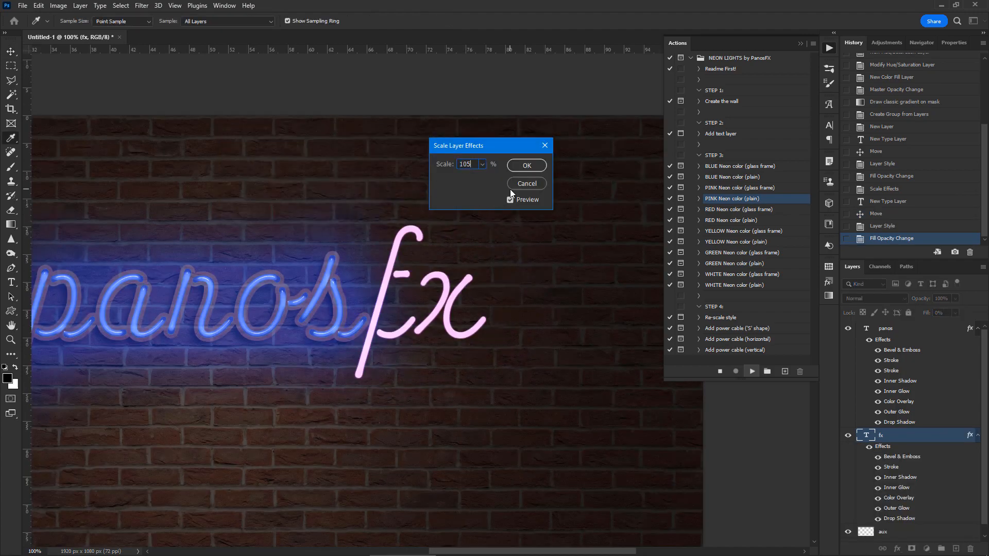
click(526, 165)
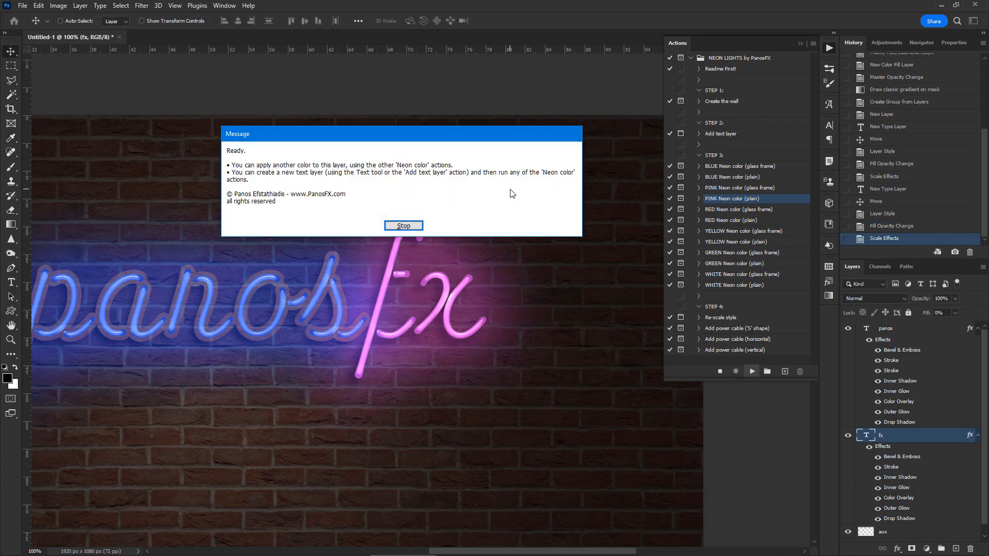
click(403, 225)
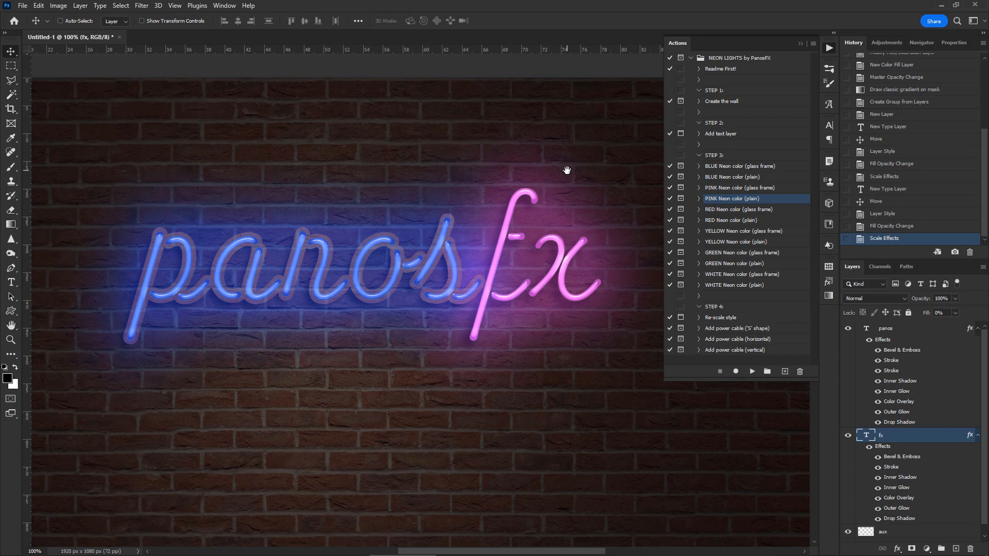
mouse_move(808, 177)
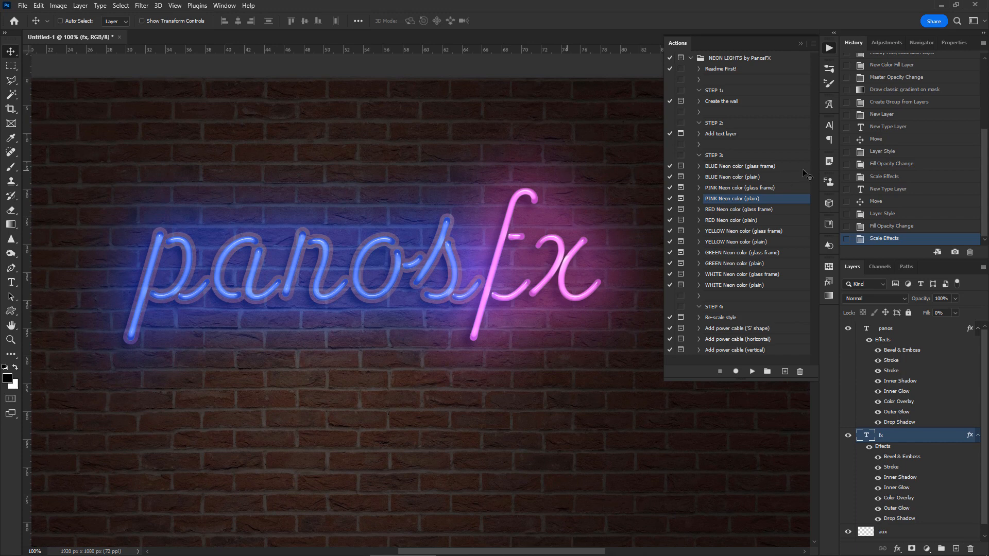
- Add the 'neon' text layer, apply 'YELLOW Neon color (plain)' and confirm its effect scale
click(720, 133)
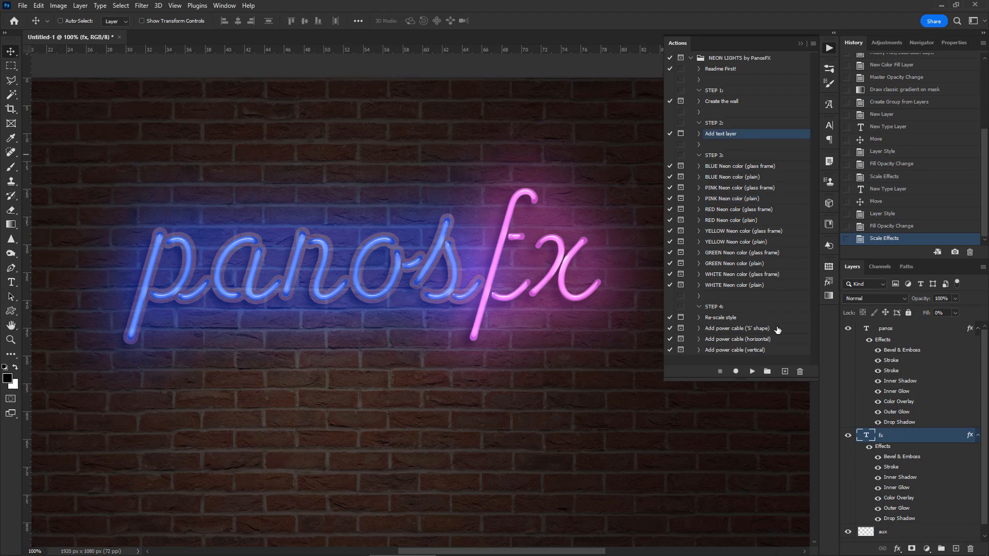
click(751, 372)
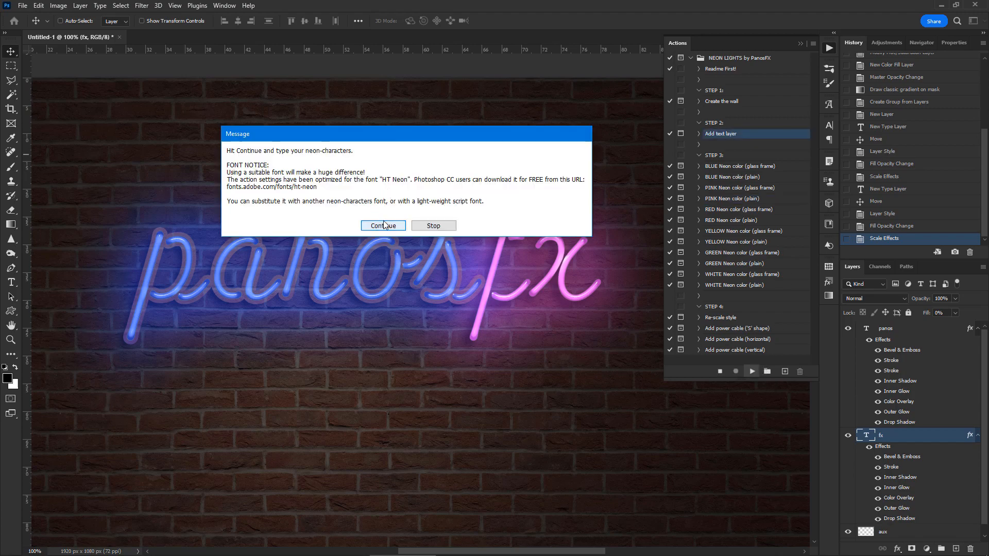
click(382, 226)
text(neon)
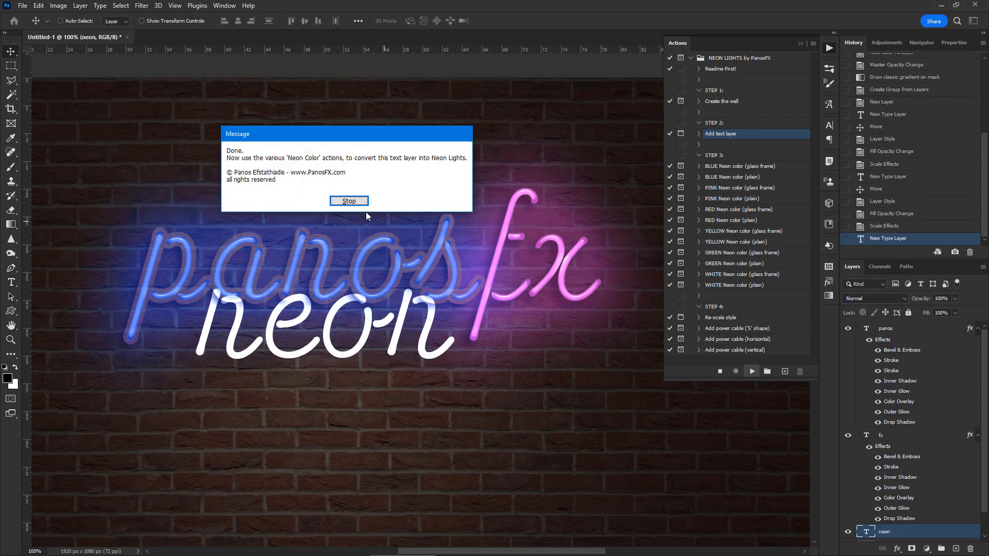
click(349, 201)
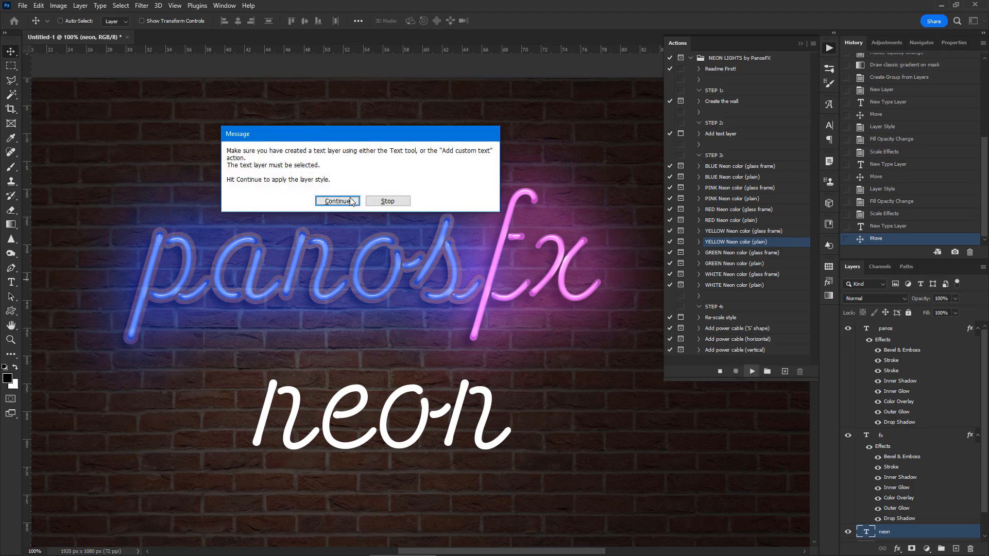
click(338, 201)
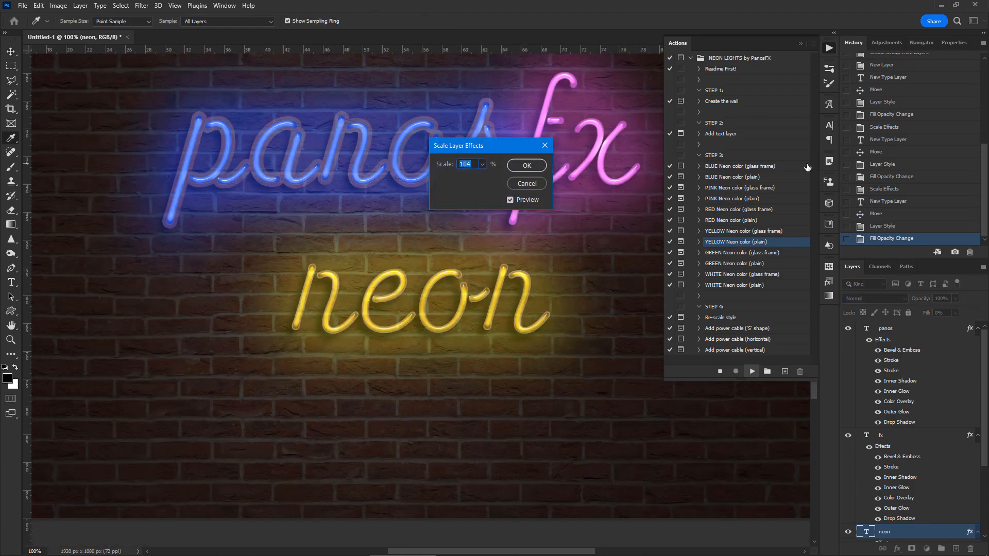
click(526, 165)
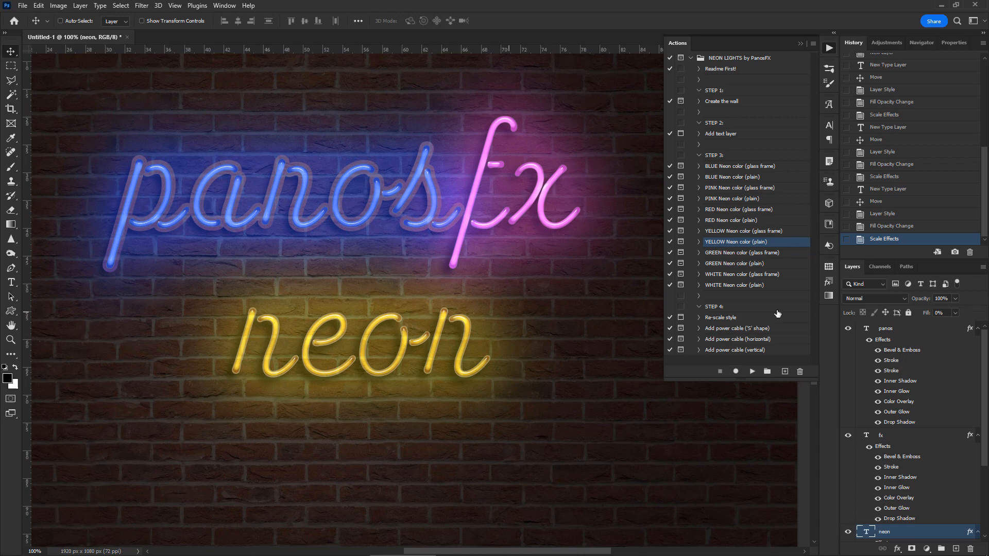
mouse_move(785, 295)
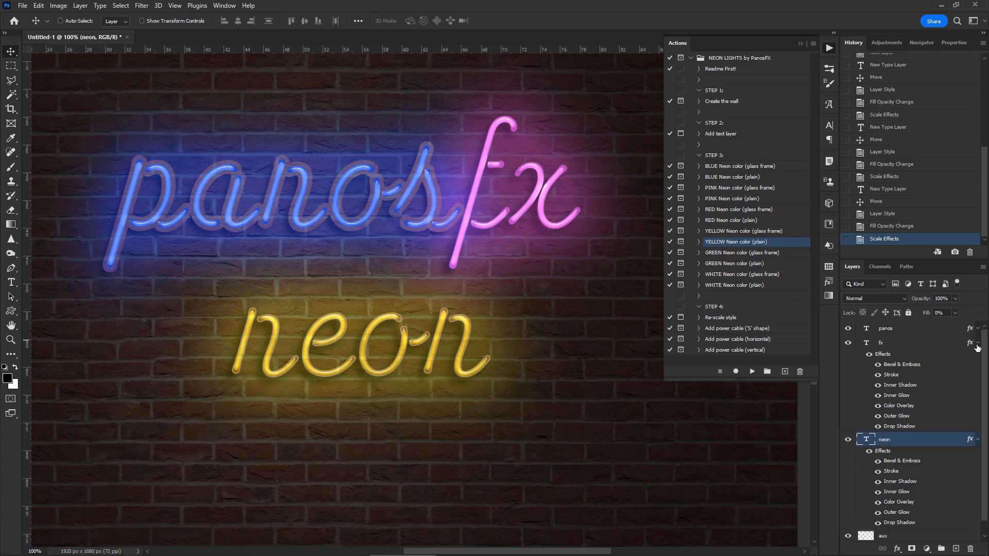
- Run the 'Re-scale style' action on the panos layer and confirm the new effect scale
click(977, 440)
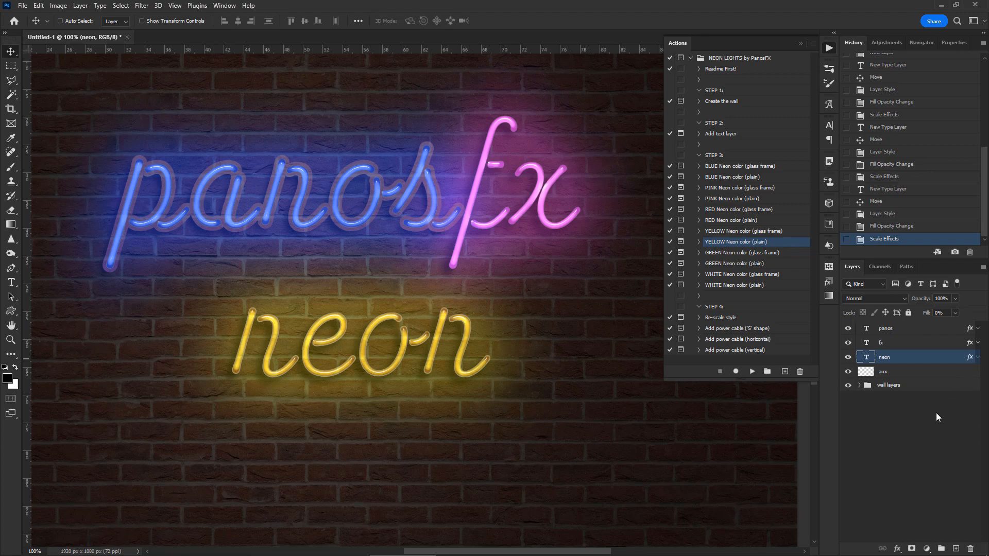
click(886, 328)
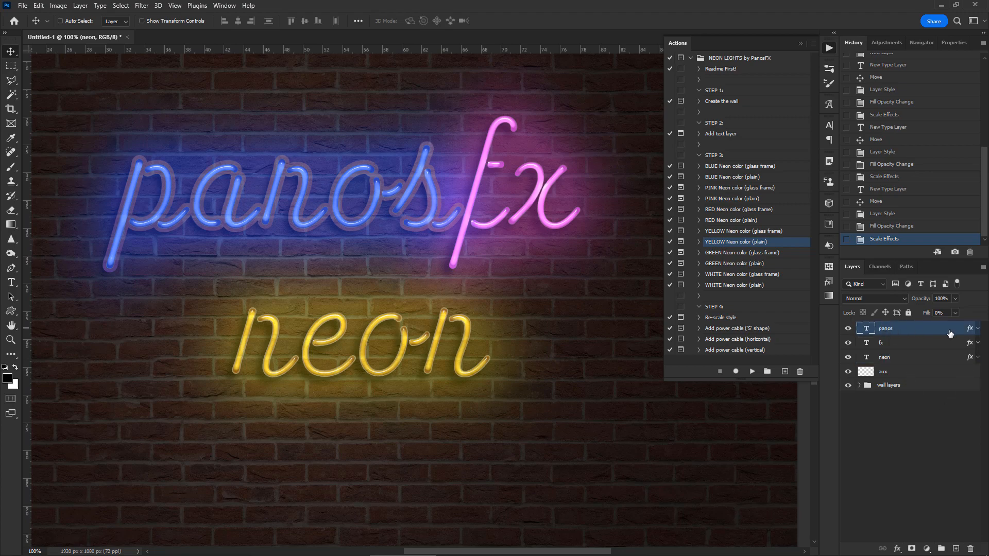
click(721, 318)
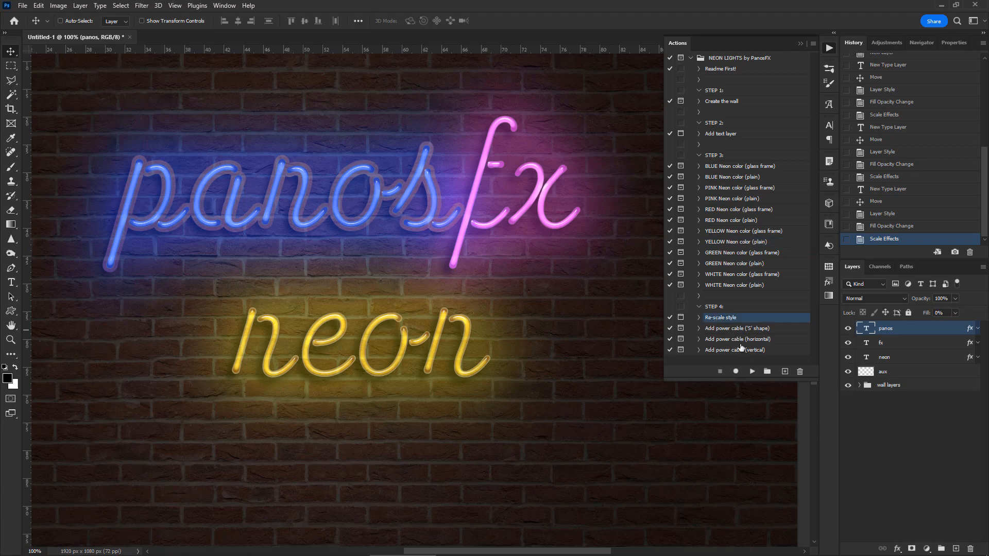
click(751, 371)
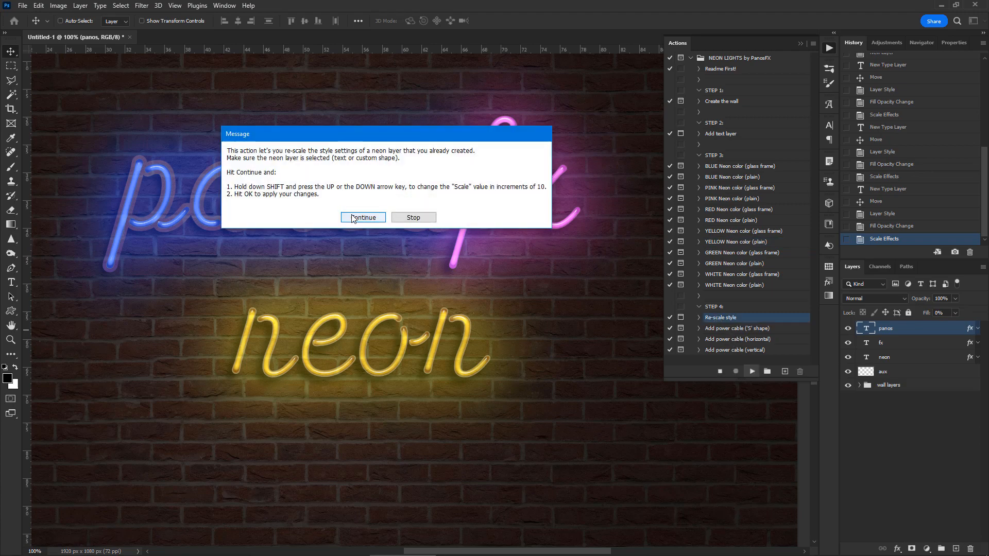
click(363, 217)
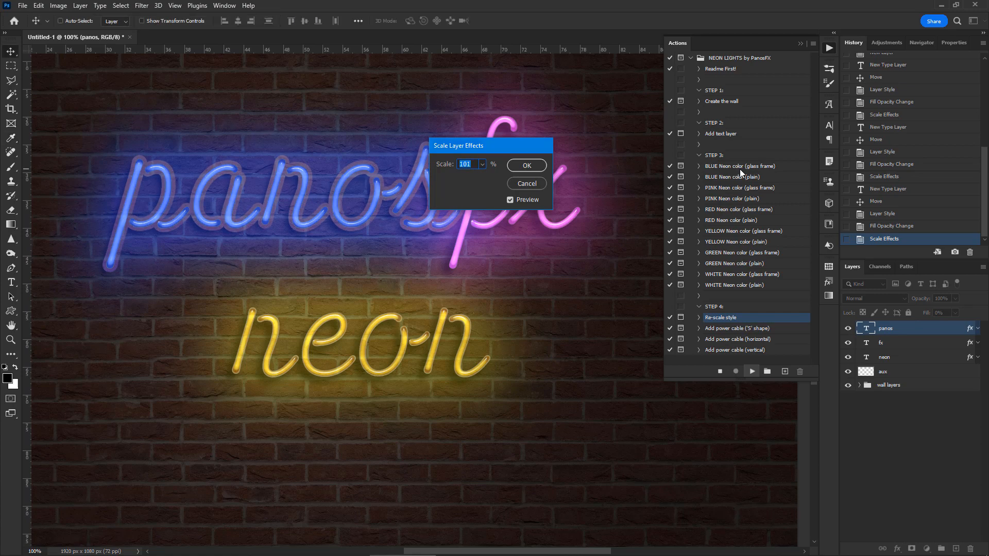
click(527, 165)
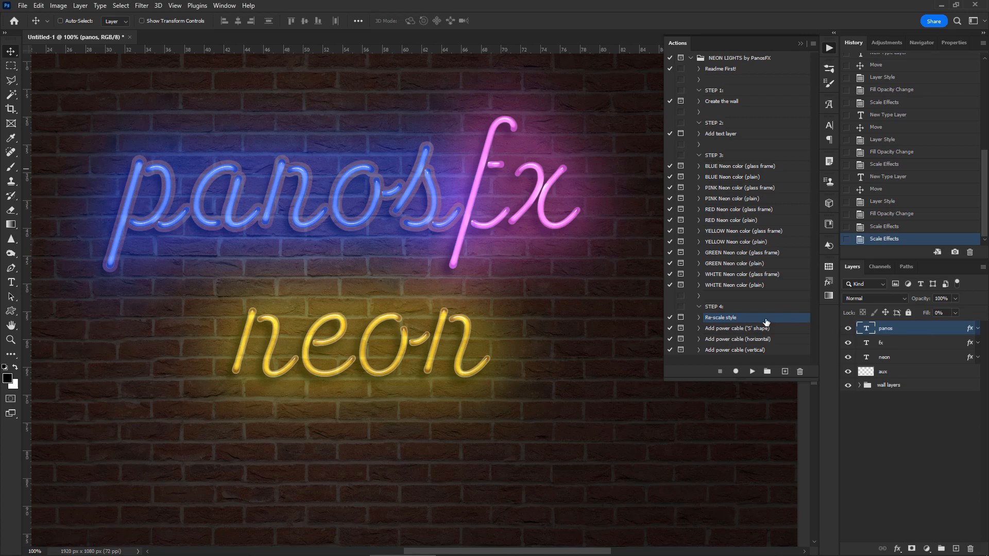
mouse_move(754, 333)
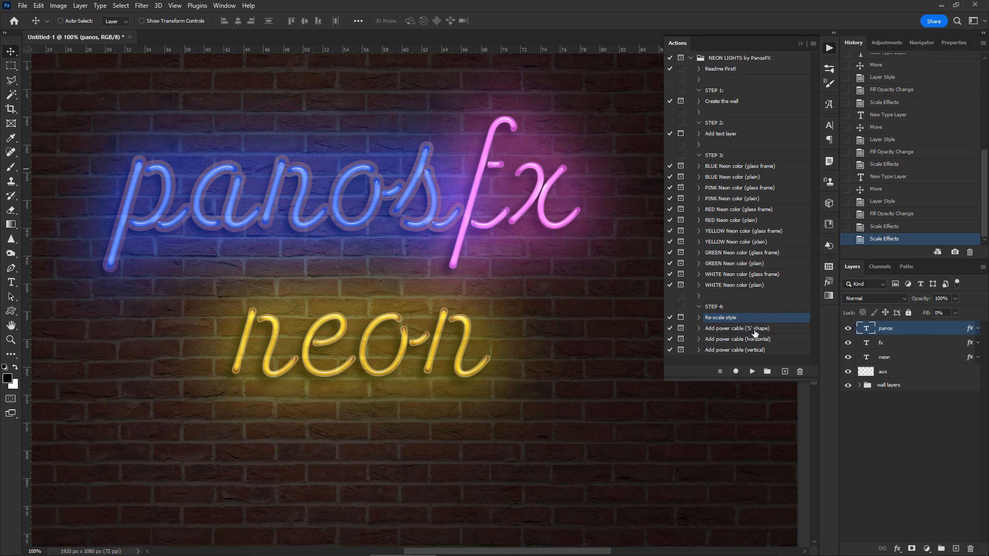
mouse_move(775, 333)
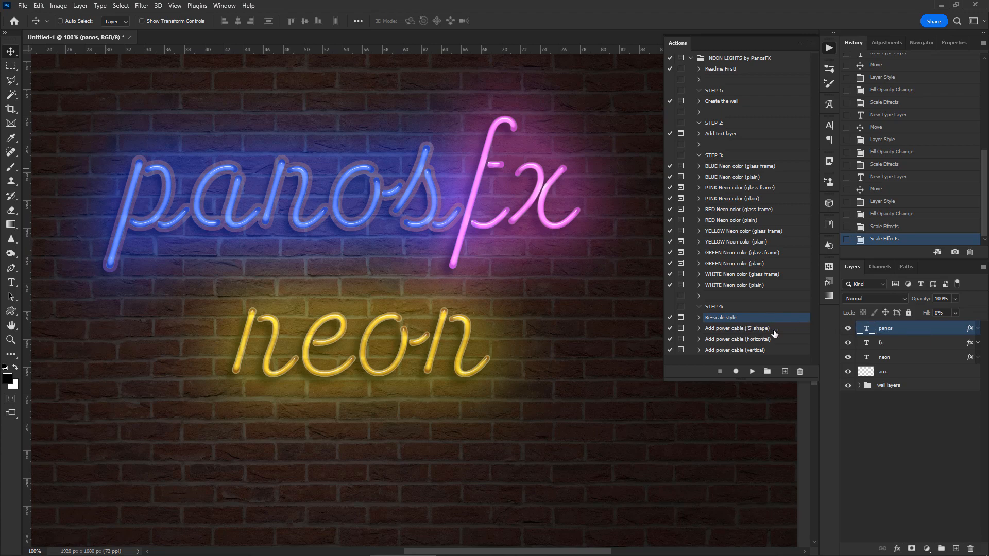
- Run the horizontal and S-shaped power cable actions, placing each cable beneath the neon words
click(736, 339)
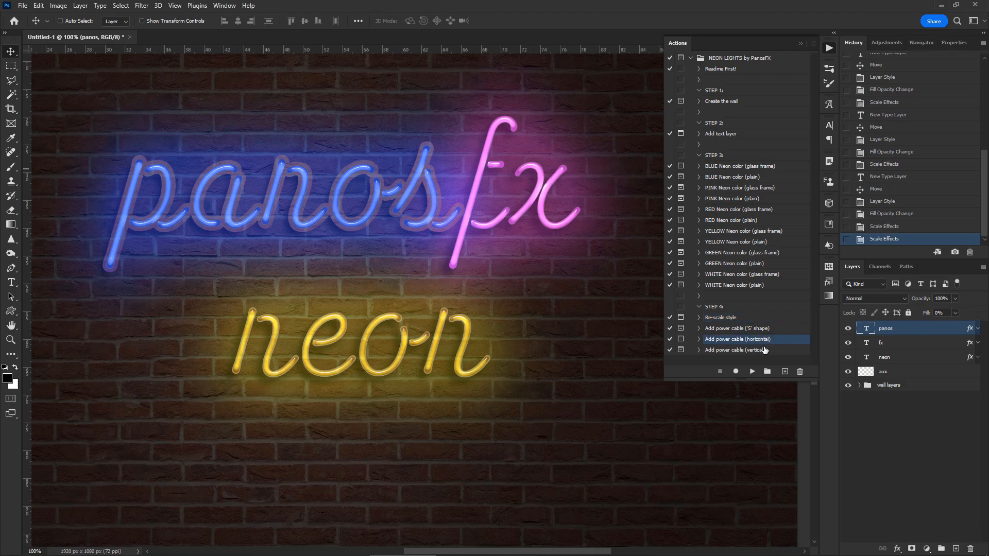
click(752, 371)
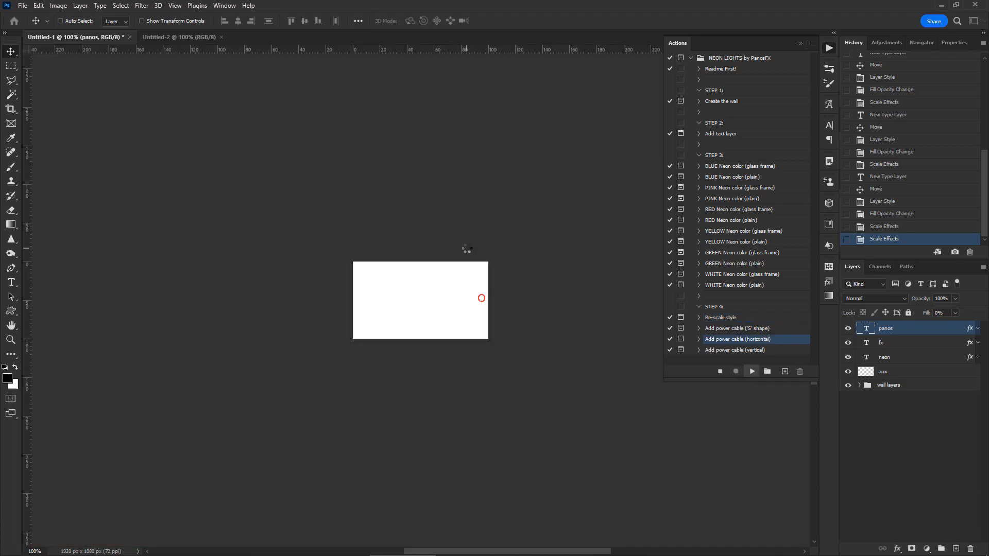
click(752, 371)
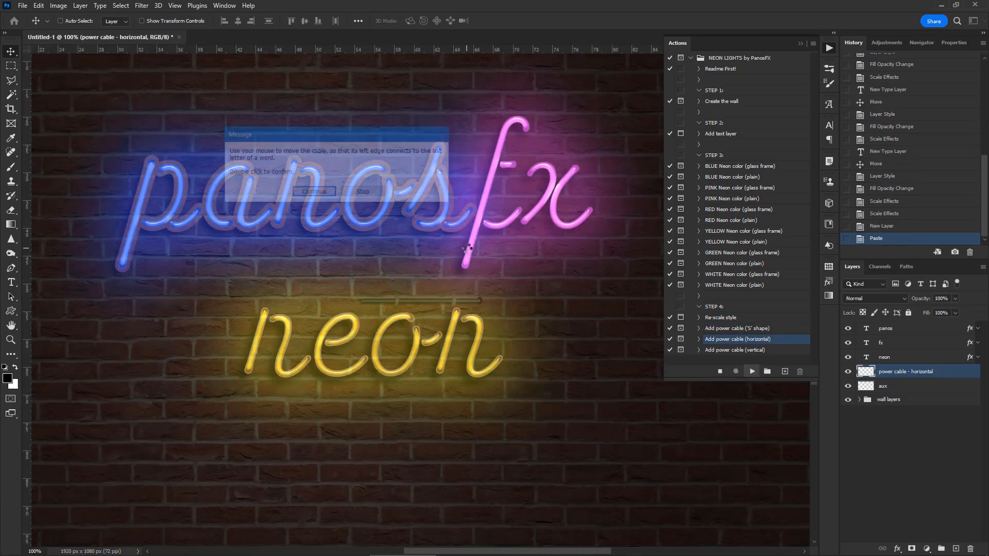
click(313, 192)
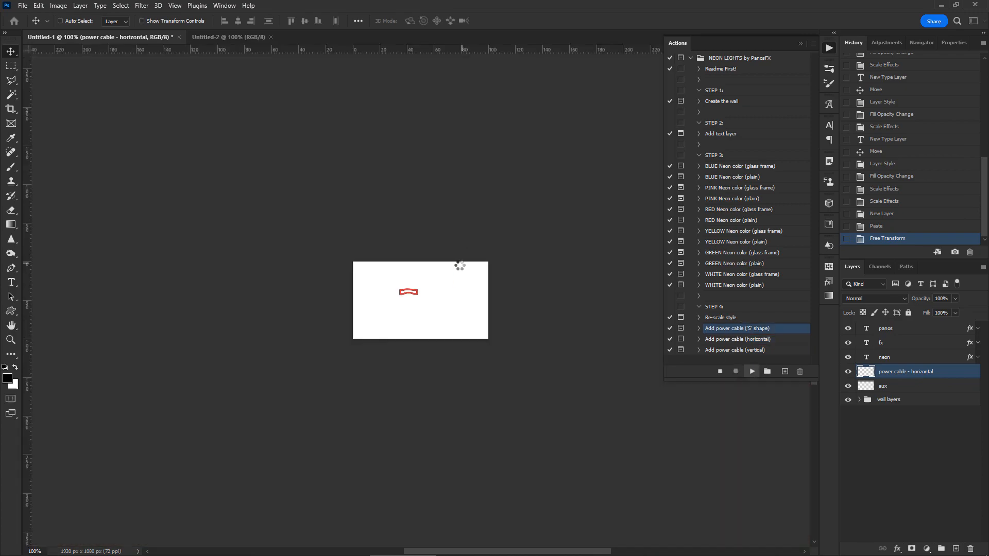
click(751, 371)
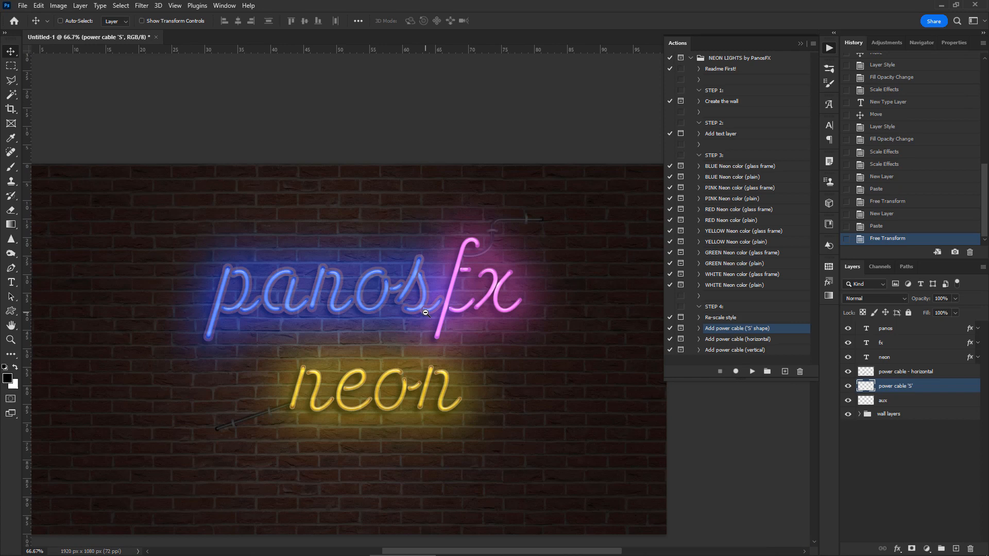
mouse_move(794, 398)
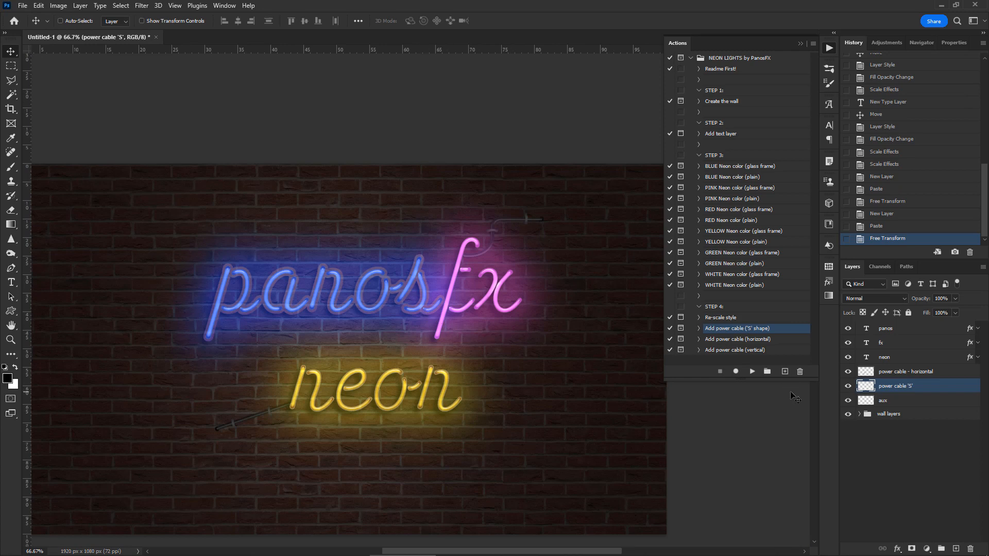
mouse_move(858, 416)
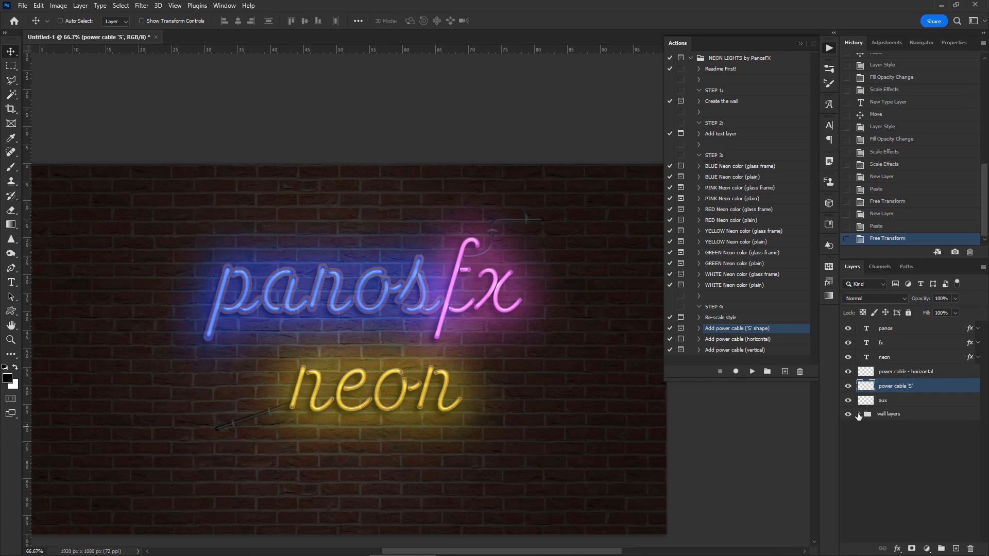
- Raise the wall's Hue/Saturation from -40 to -15 saturation and review the brick pattern fill
click(859, 415)
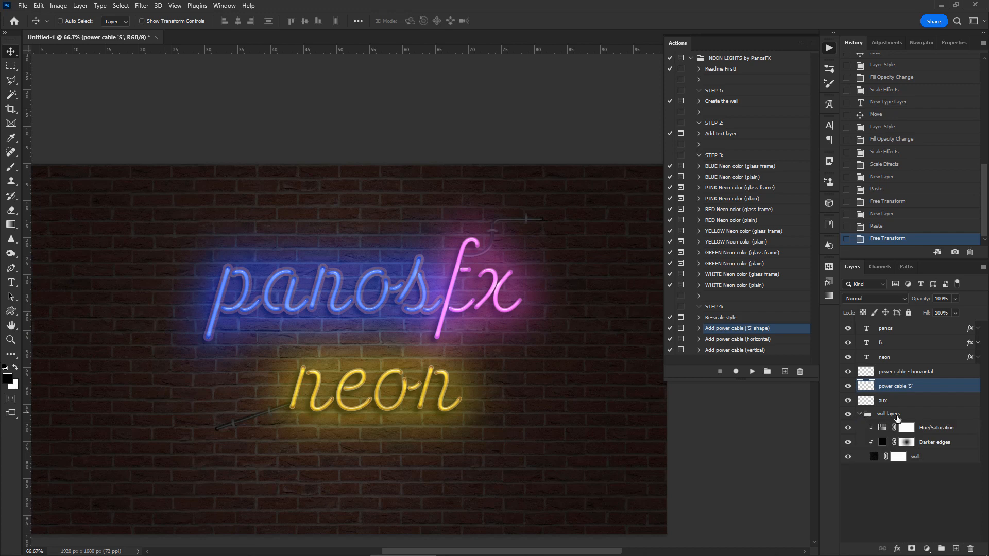
click(937, 428)
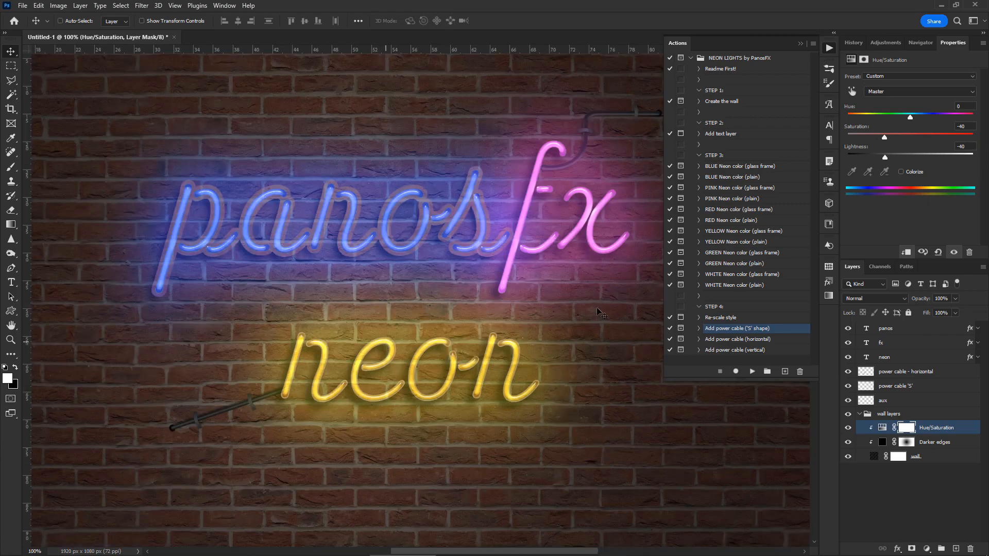
mouse_move(923, 170)
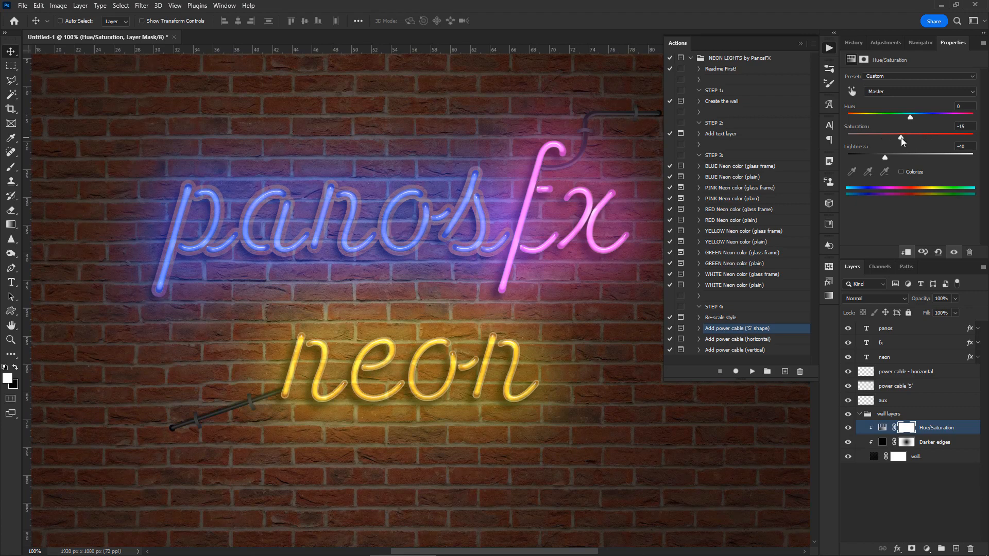
mouse_move(888, 456)
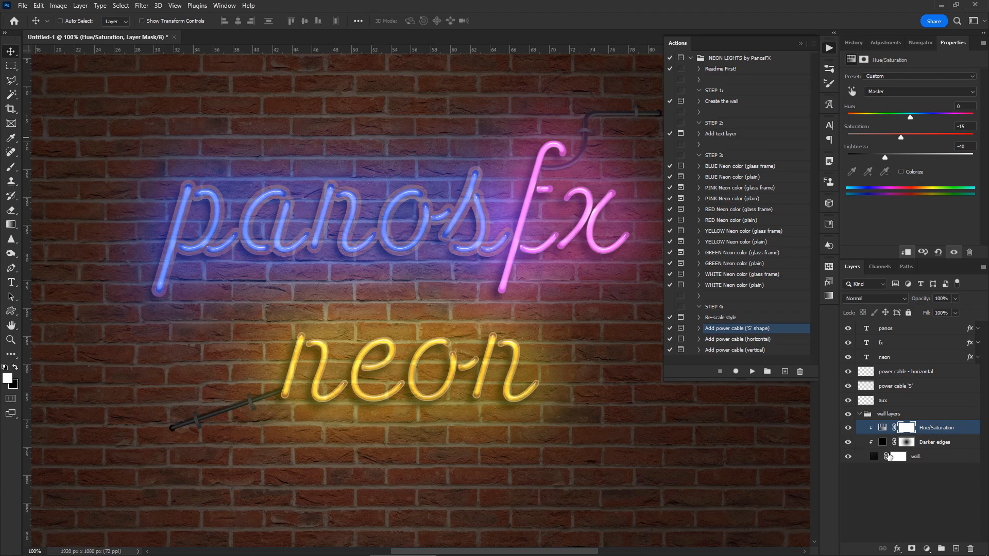
click(916, 457)
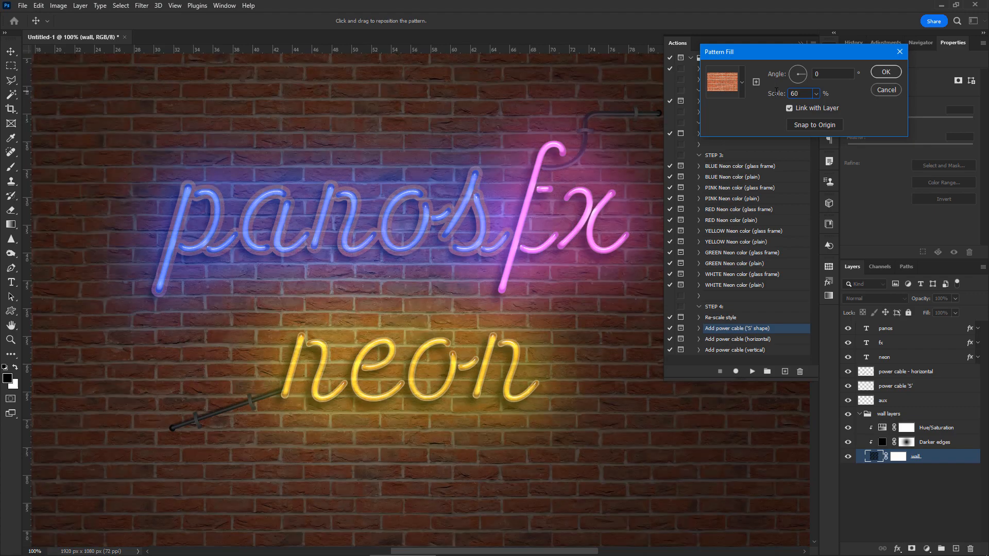
click(884, 71)
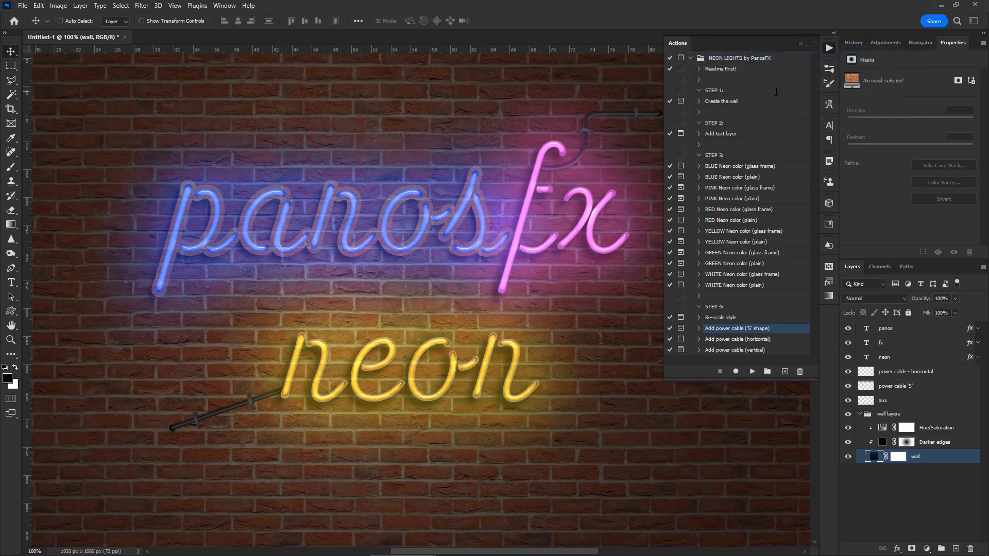